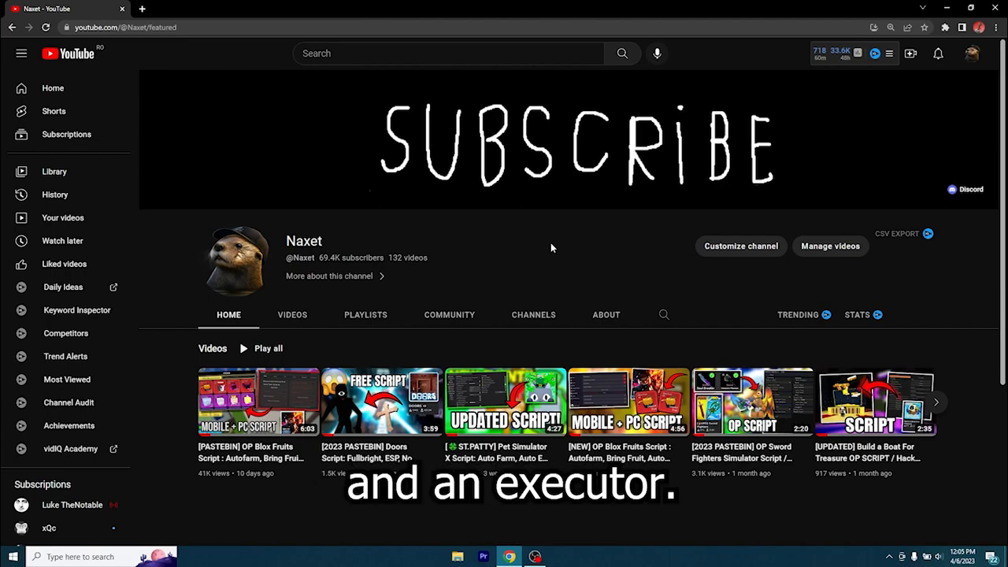
Browse the Roblox home page and Blox Fruits game page, then return to the YouTube channel.
{"action": "left_click", "coordinate": [268, 9]}
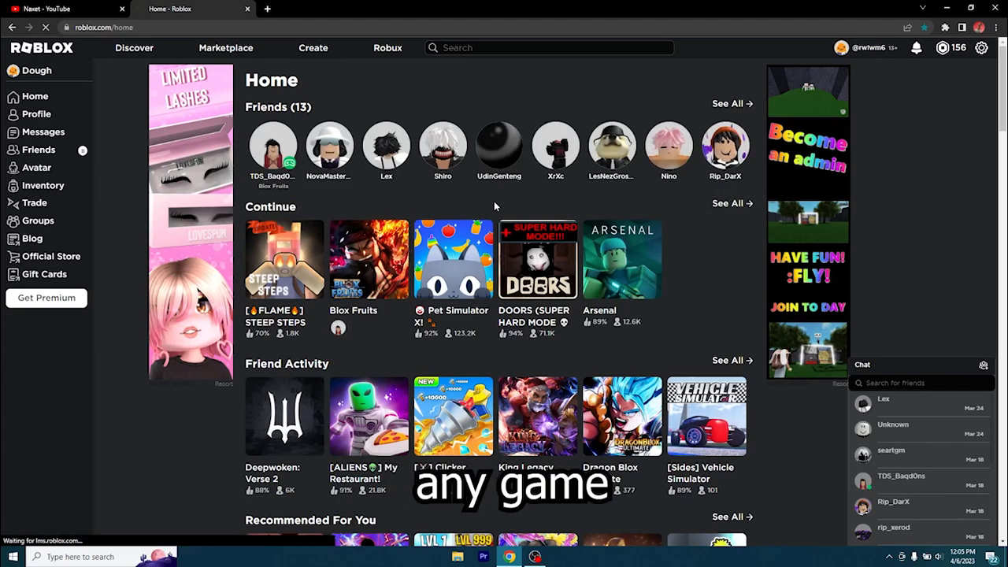
{"action": "left_click", "coordinate": [369, 260]}
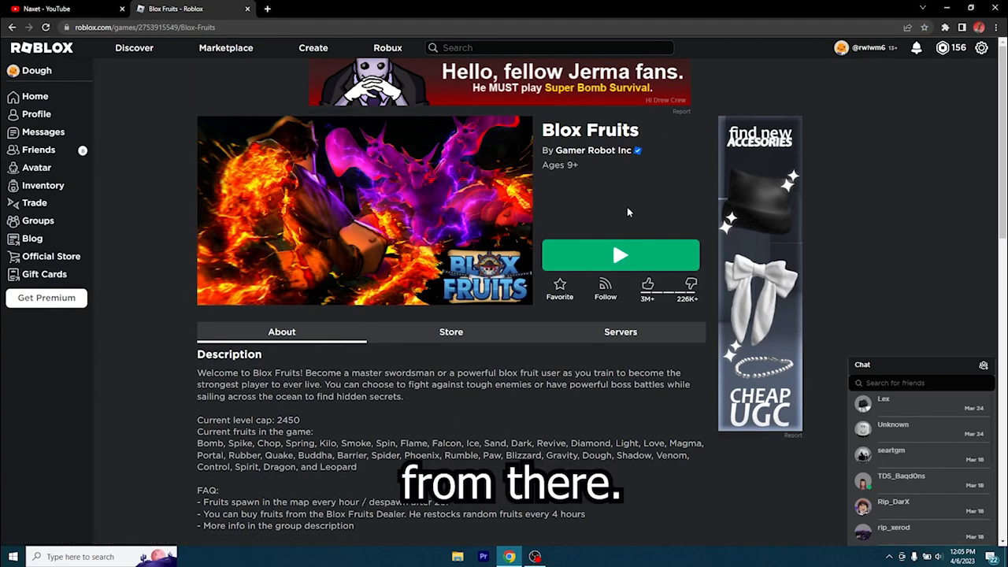
{"action": "left_click", "coordinate": [55, 9]}
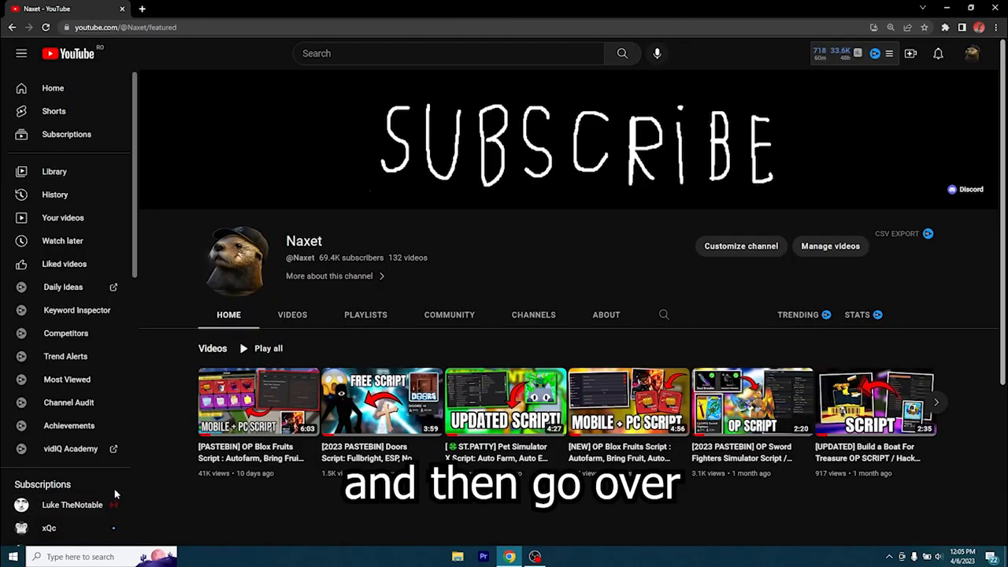
Search 'winrar' from system search and look up WinRAR on the web.
{"action": "left_click", "coordinate": [458, 556]}
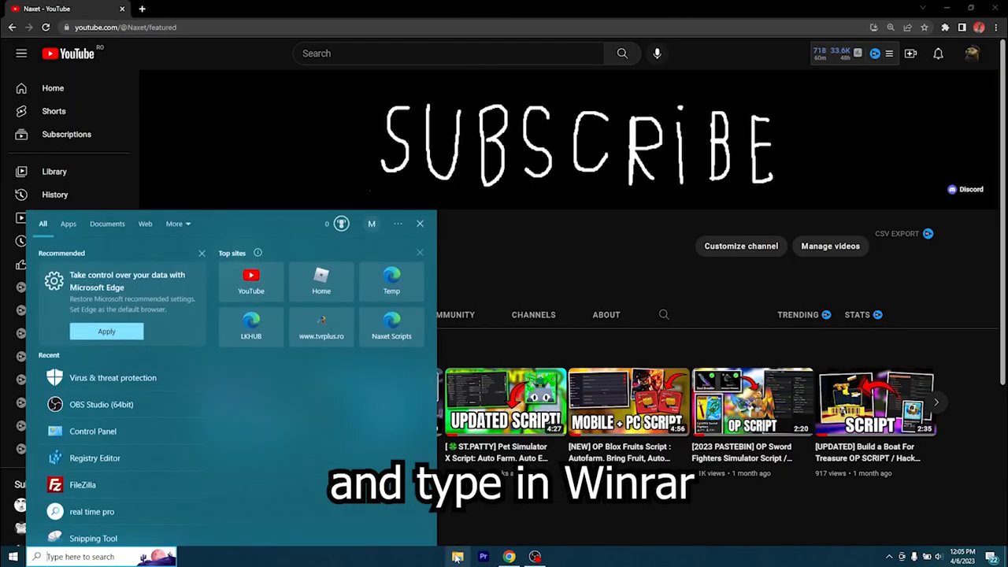
{"action": "type", "text": "winrar"}
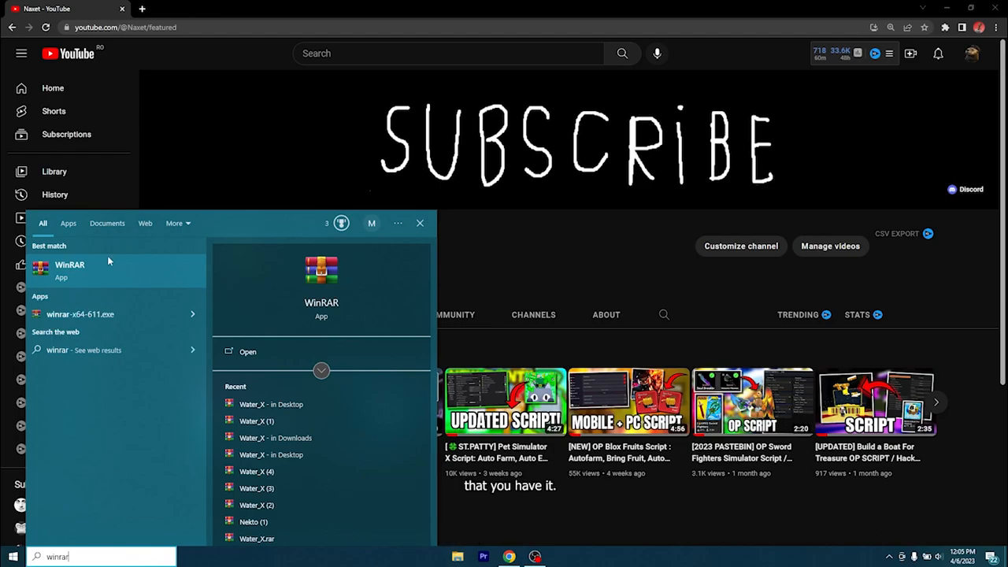
{"action": "left_click", "coordinate": [268, 9]}
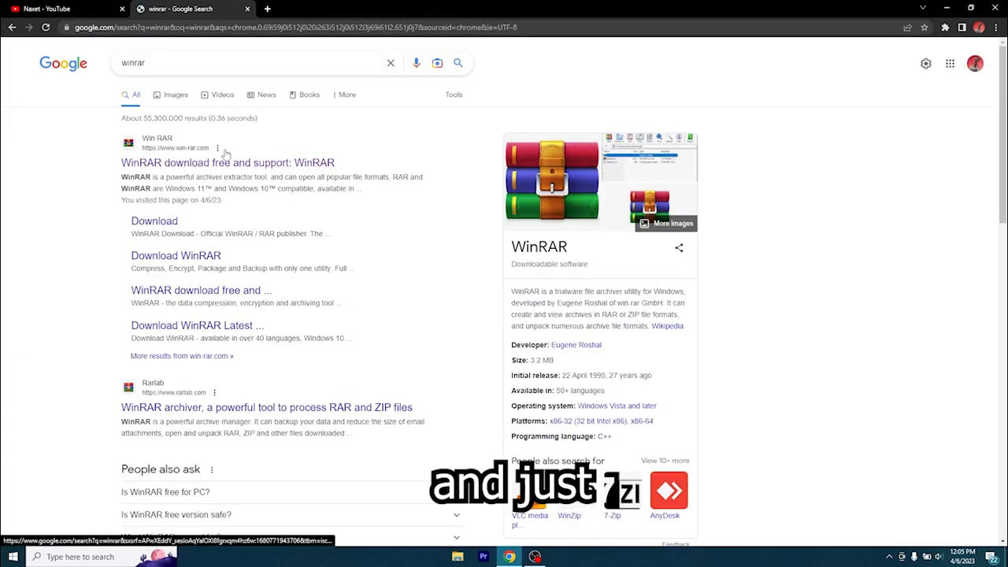
{"action": "left_click", "coordinate": [227, 162]}
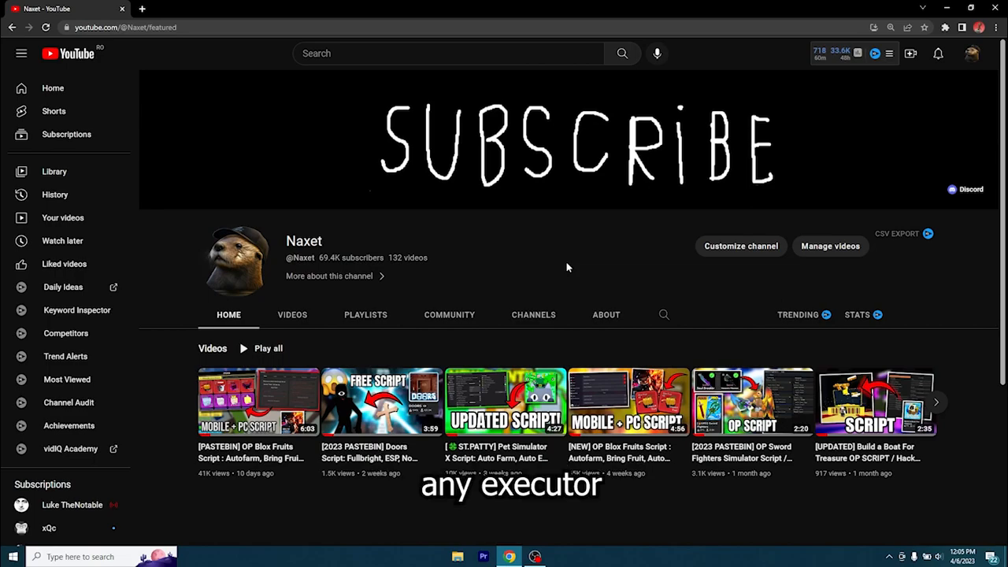
{"action": "mouse_move", "coordinate": [589, 264]}
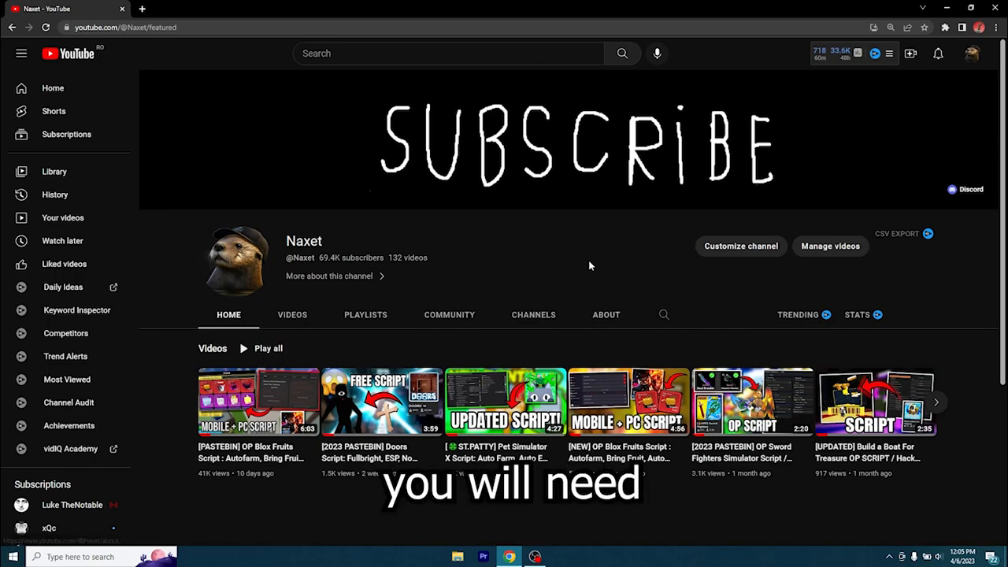
{"action": "mouse_move", "coordinate": [535, 251]}
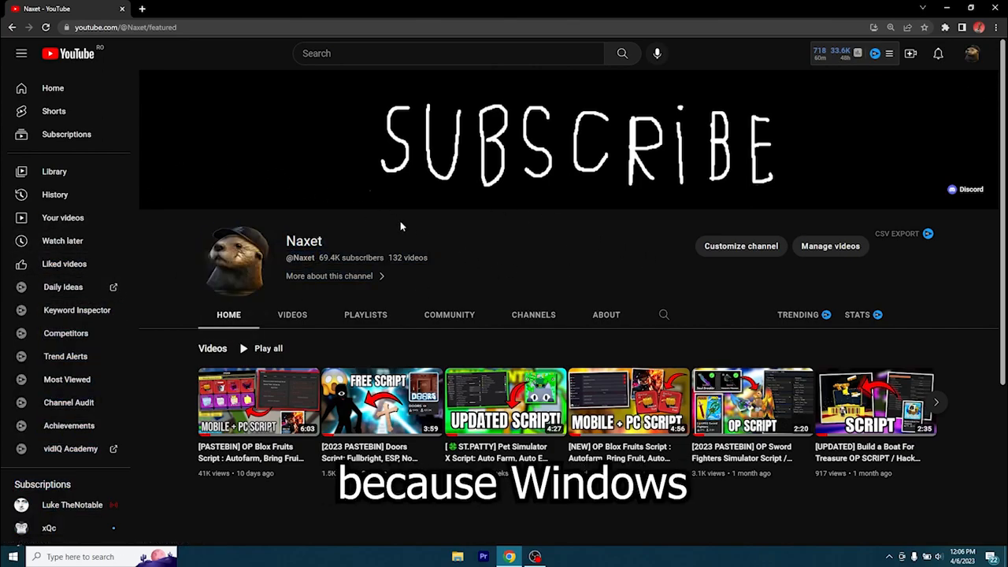
{"action": "mouse_move", "coordinate": [654, 258]}
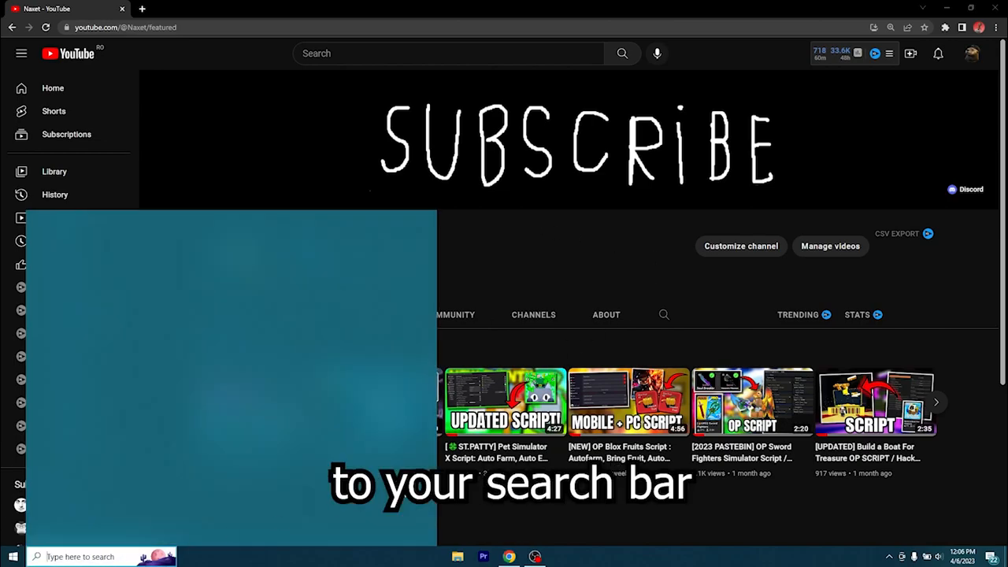
Search 'antivirus', reach Windows Security's Virus & threat protection Manage settings page.
{"action": "type", "text": "antivirus"}
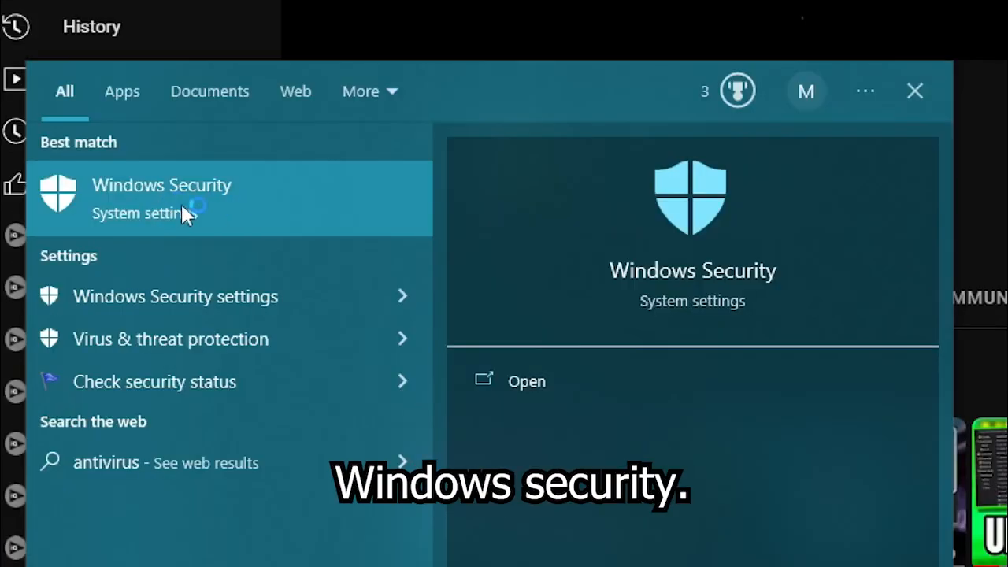
{"action": "left_click", "coordinate": [160, 197]}
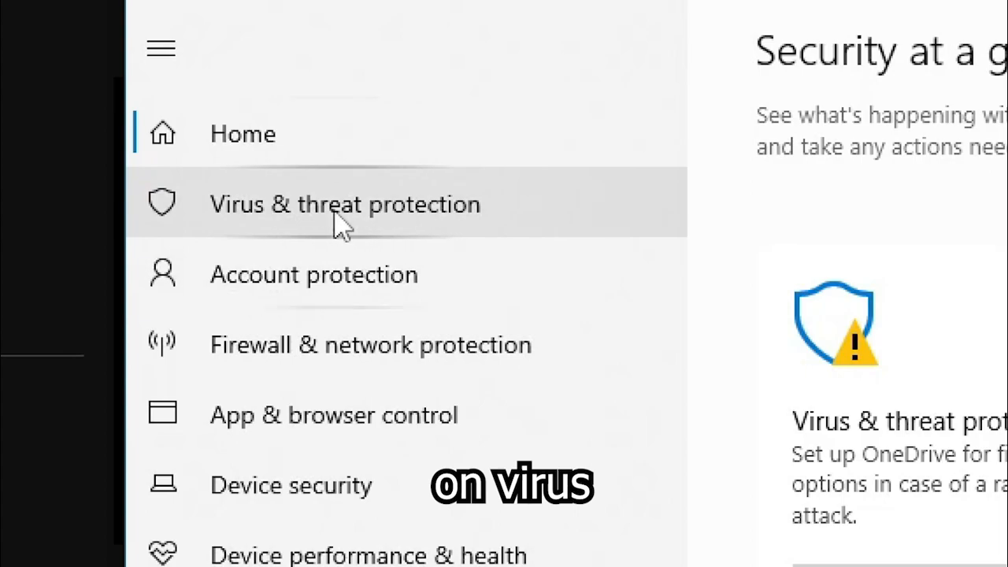
{"action": "left_click", "coordinate": [344, 205]}
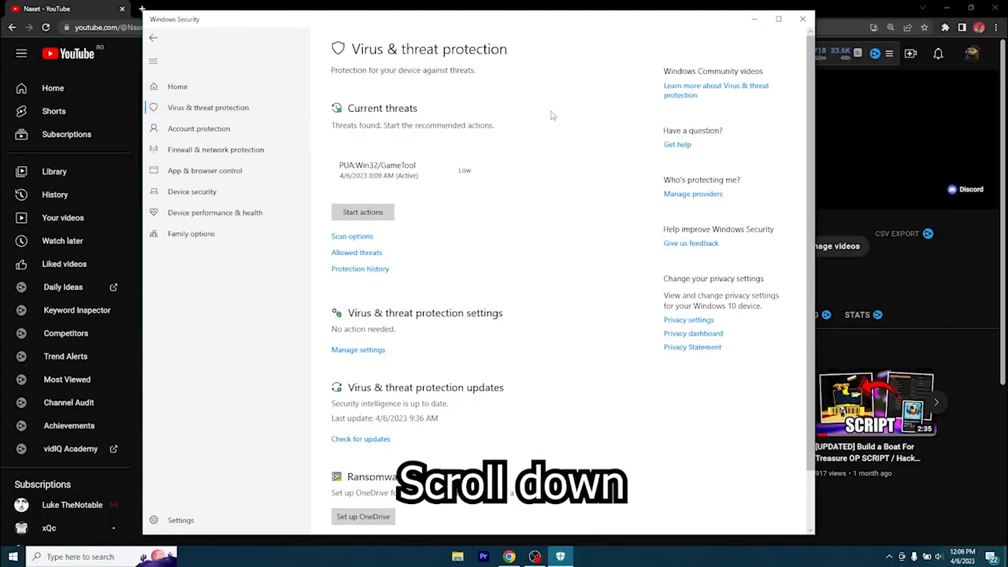
{"action": "scroll", "scroll_direction": "down", "scroll_amount": 3}
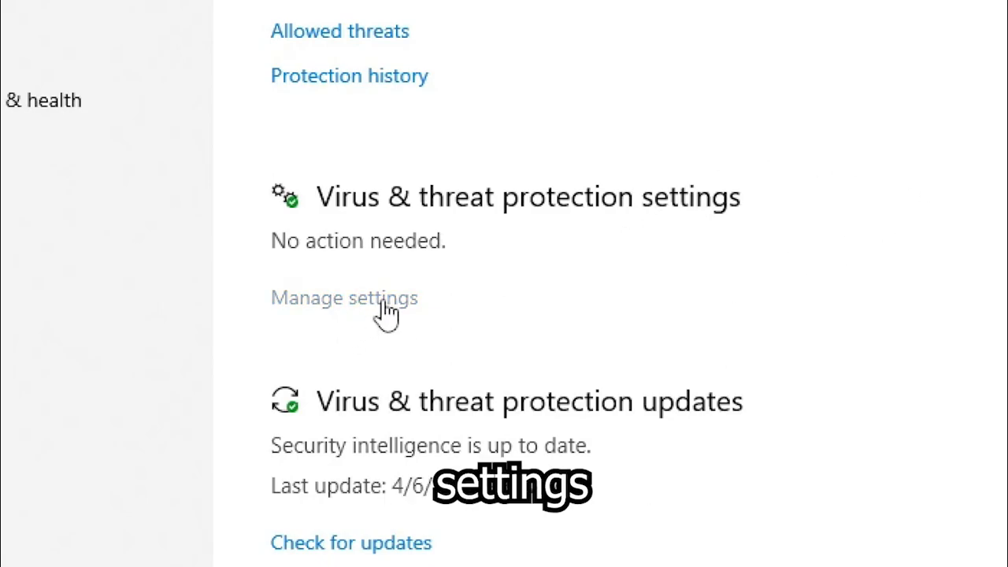
{"action": "left_click", "coordinate": [343, 298]}
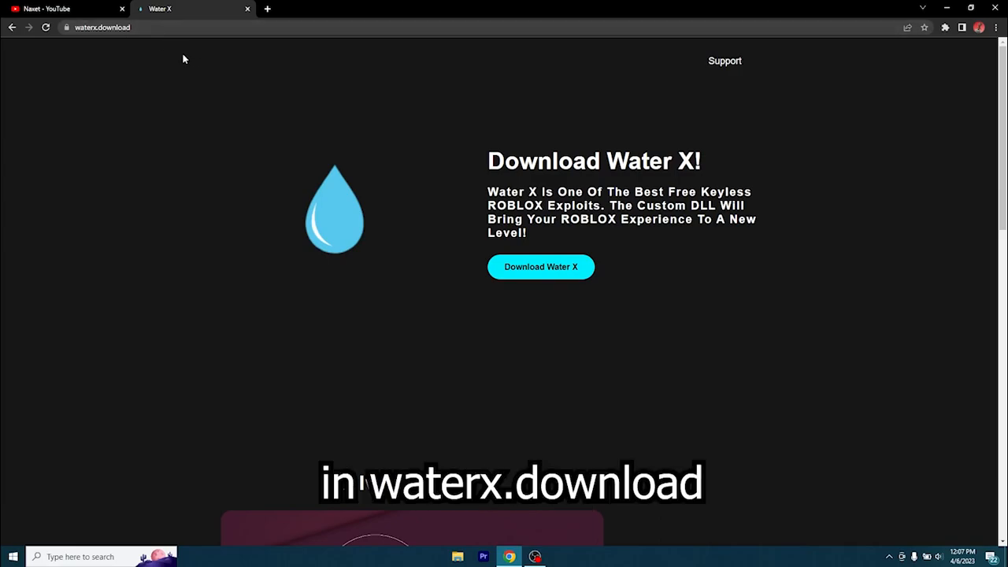
Start the Water X download from waterx.download so the archive lands on the desktop.
{"action": "left_click", "coordinate": [102, 26]}
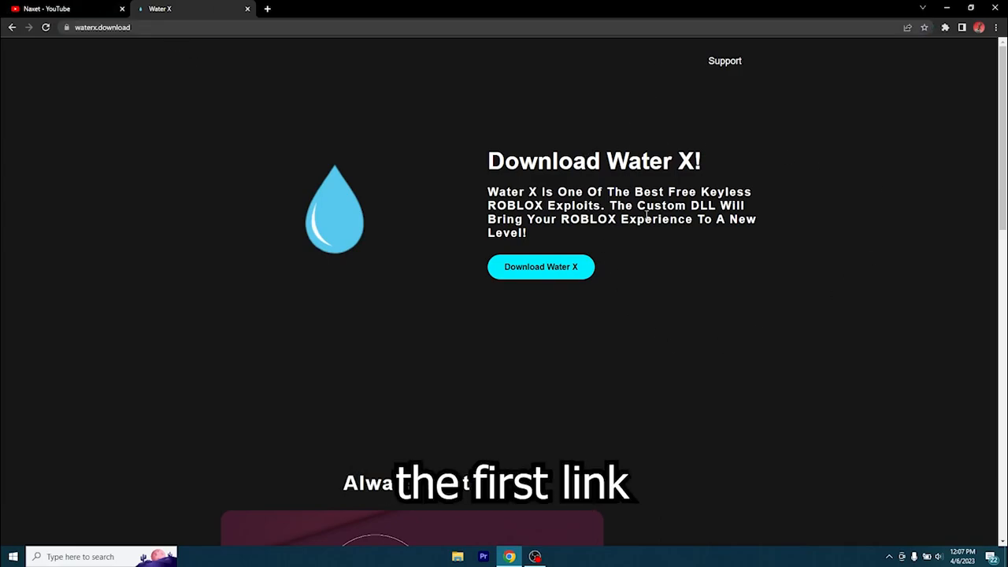
{"action": "mouse_move", "coordinate": [560, 242]}
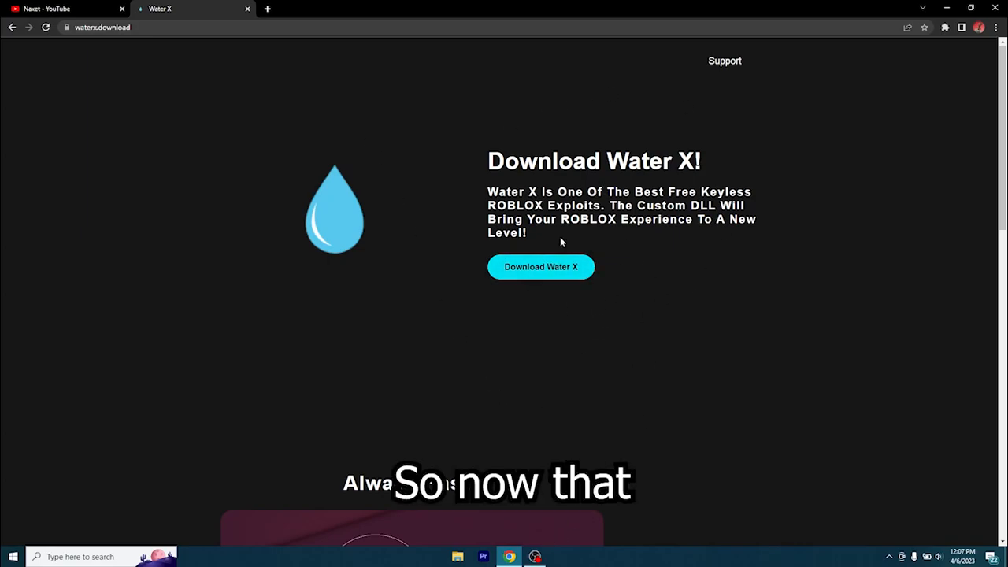
{"action": "left_click", "coordinate": [541, 266]}
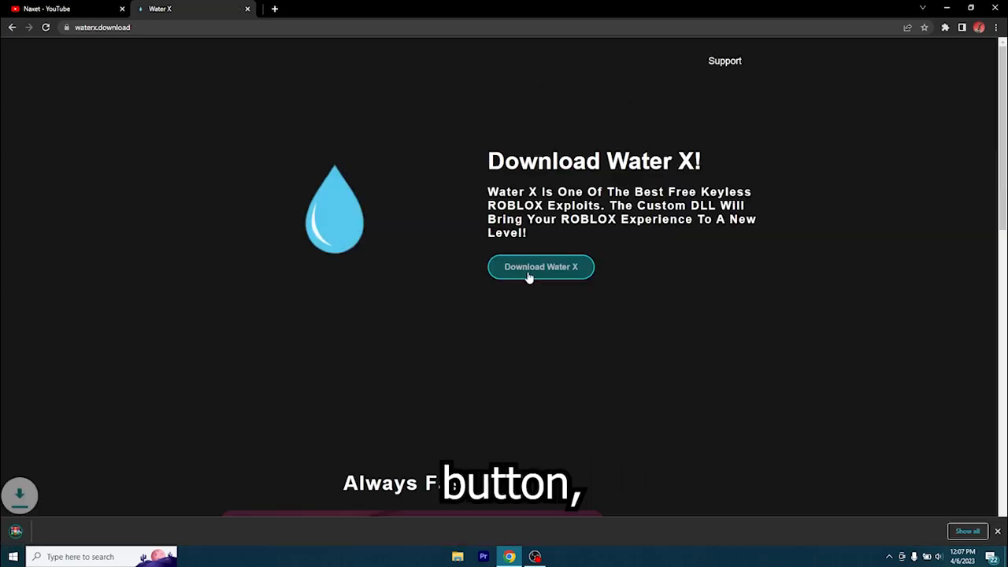
{"action": "left_click", "coordinate": [542, 266]}
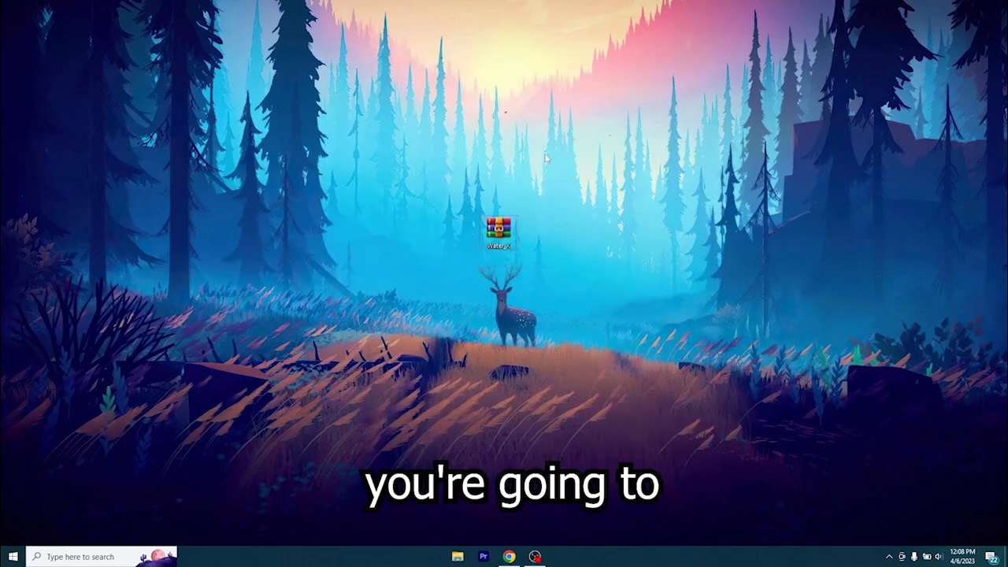
Extract the Water_X archive here with WinRAR and enter the extracted folder.
{"action": "right_click", "coordinate": [498, 233]}
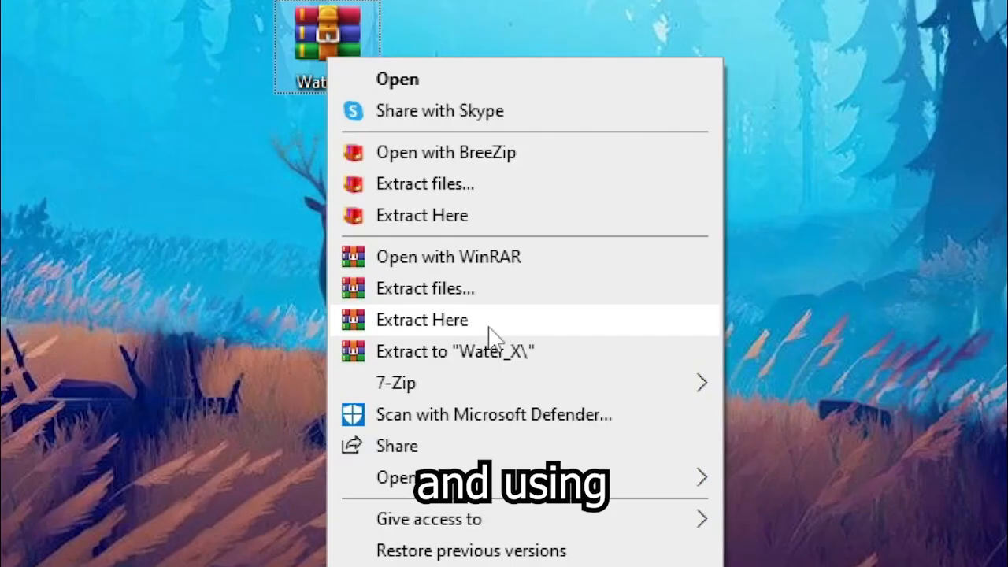
{"action": "mouse_move", "coordinate": [480, 326]}
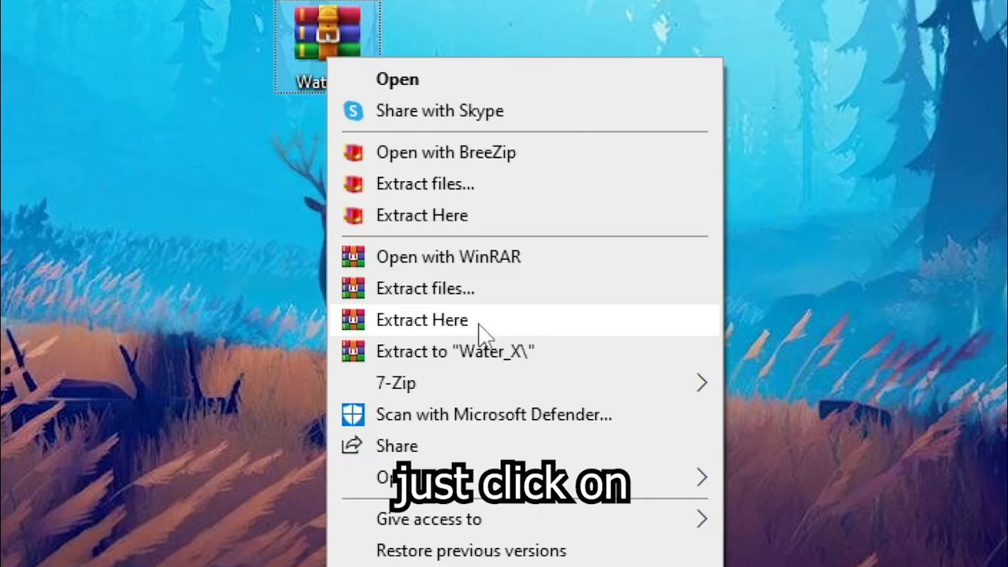
{"action": "left_click", "coordinate": [422, 320]}
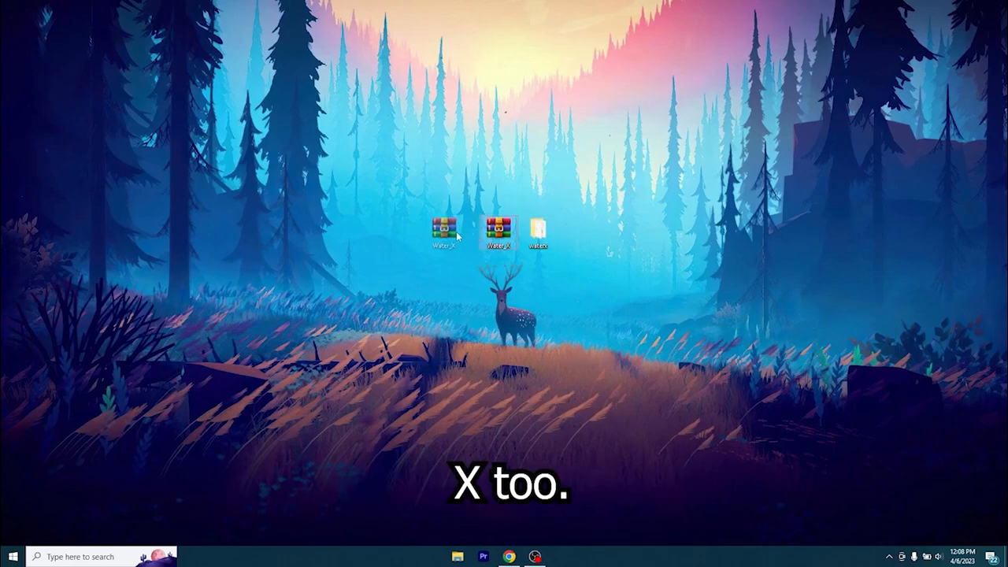
{"action": "double_click", "coordinate": [539, 229]}
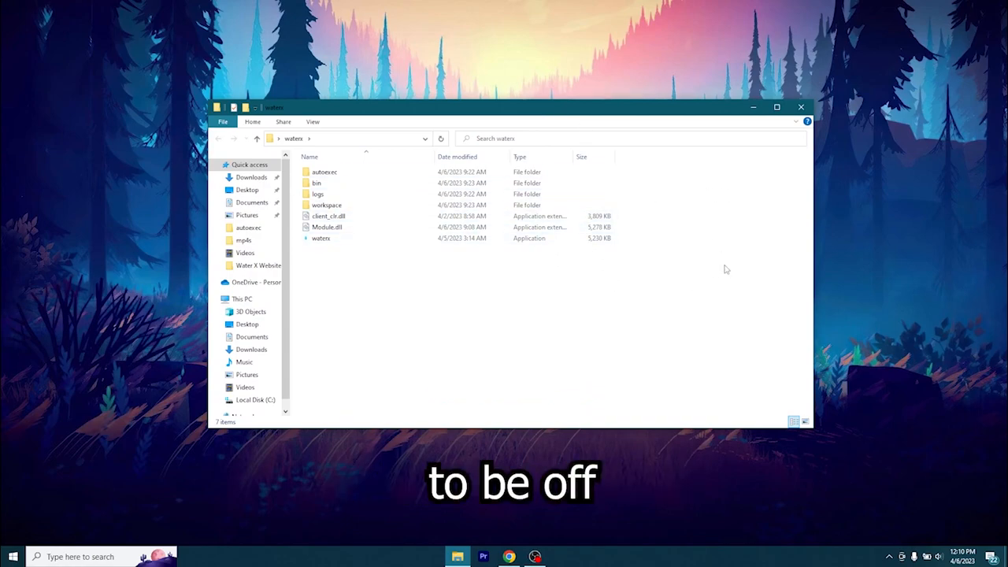
Return to Windows Security via 'anti' search and reach the exclusions list.
{"action": "type", "text": "anti"}
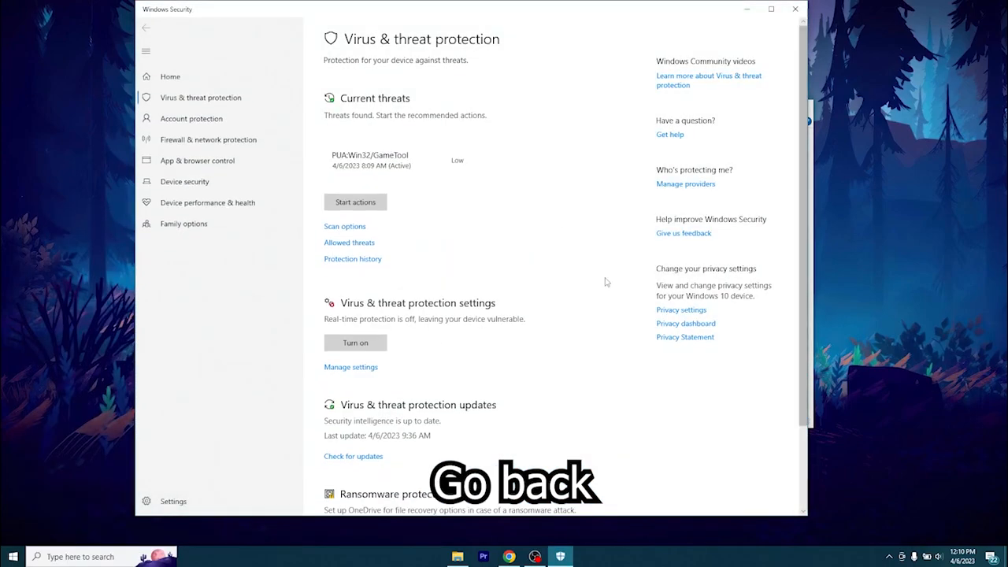
{"action": "scroll", "scroll_direction": "down", "scroll_amount": 3}
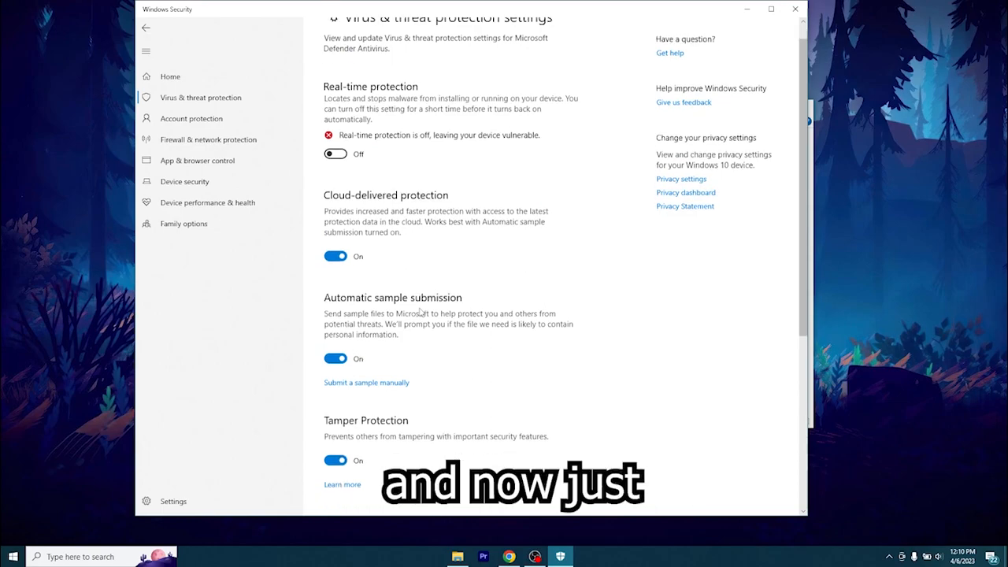
{"action": "scroll", "scroll_direction": "down", "scroll_amount": 3}
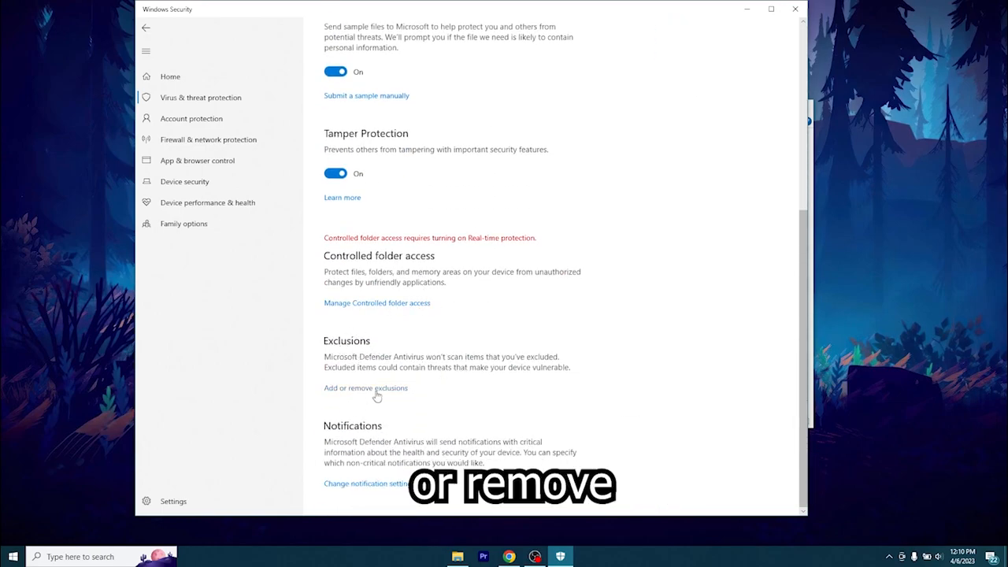
{"action": "left_click", "coordinate": [365, 388]}
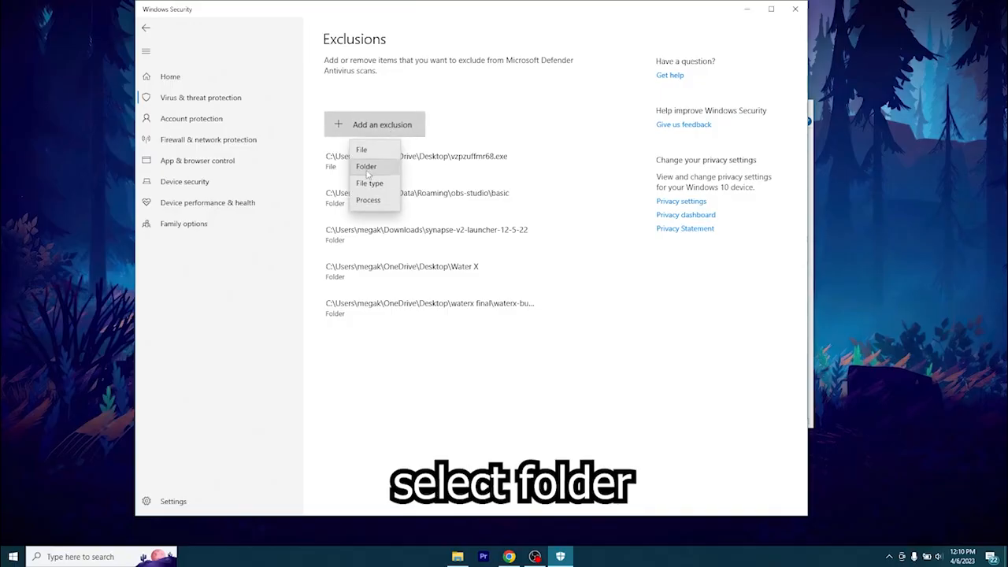
Add a folder exclusion, browsing to Desktop and selecting the Water X folder.
{"action": "left_click", "coordinate": [365, 167]}
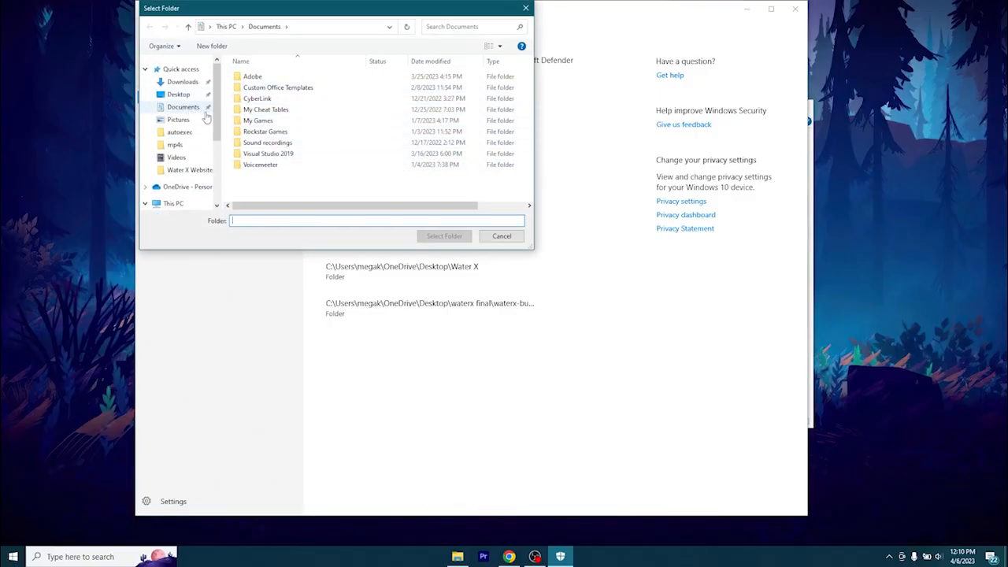
{"action": "left_click", "coordinate": [178, 95]}
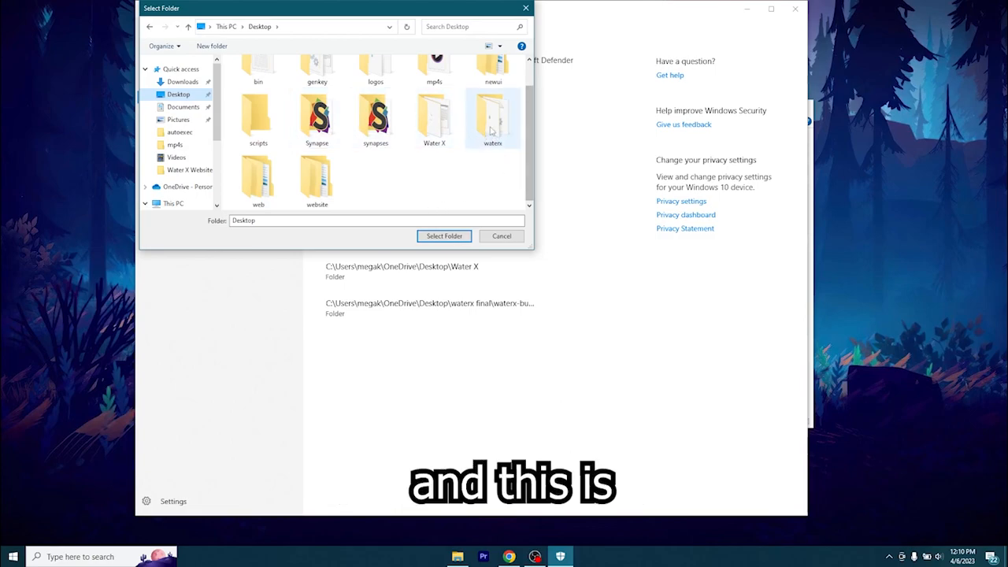
{"action": "left_click", "coordinate": [444, 236]}
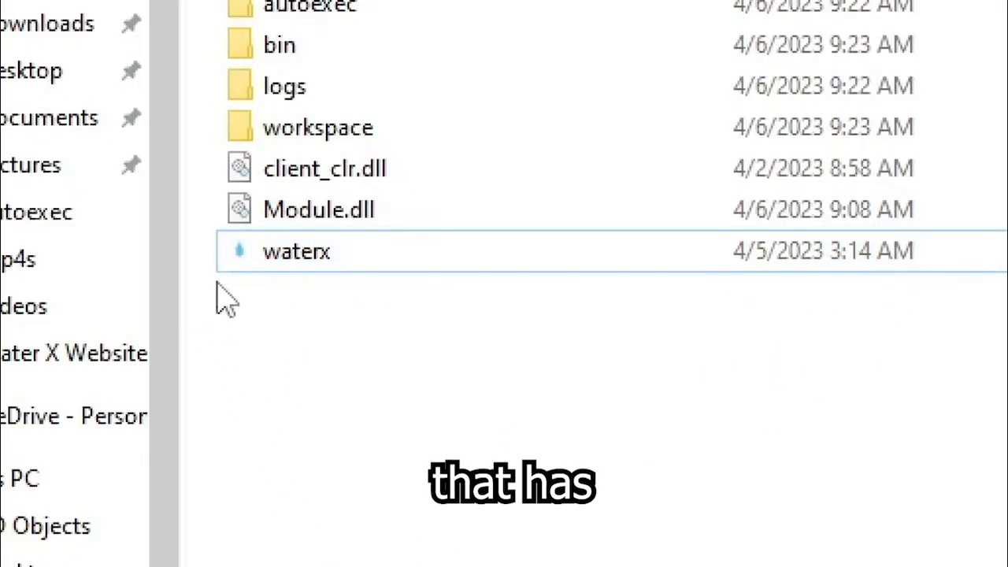
Launch the waterx application from the extracted folder to bring up its key prompt.
{"action": "left_click", "coordinate": [296, 250]}
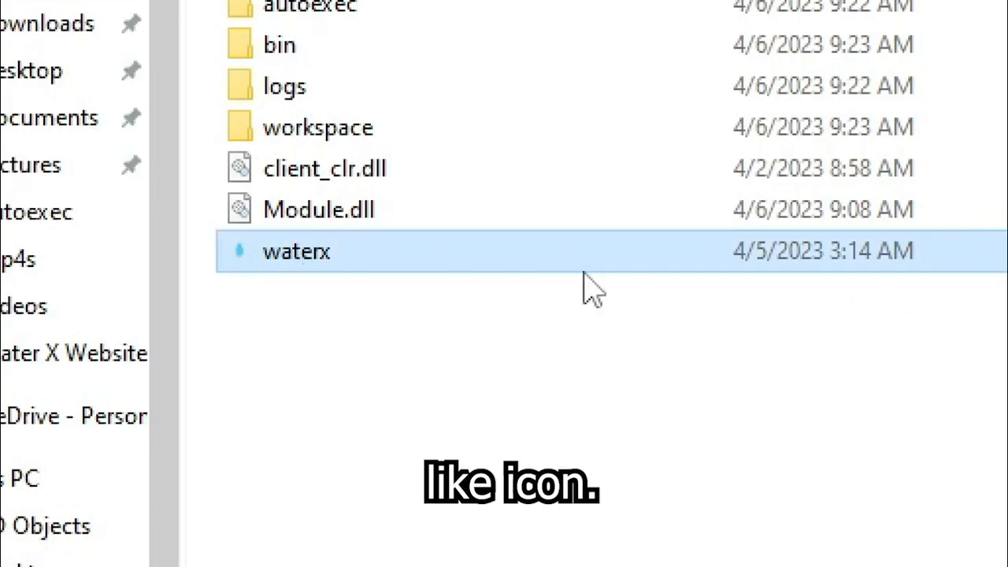
{"action": "double_click", "coordinate": [296, 251]}
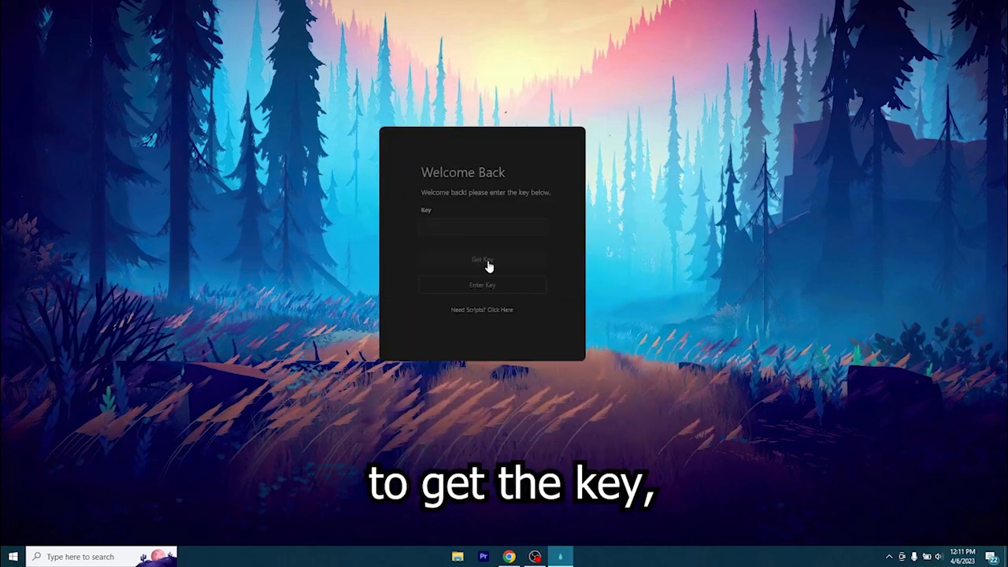
Get Key, dismiss the download bar, tick 'I am human' and continue past checkpoint 1.
{"action": "left_click", "coordinate": [482, 259]}
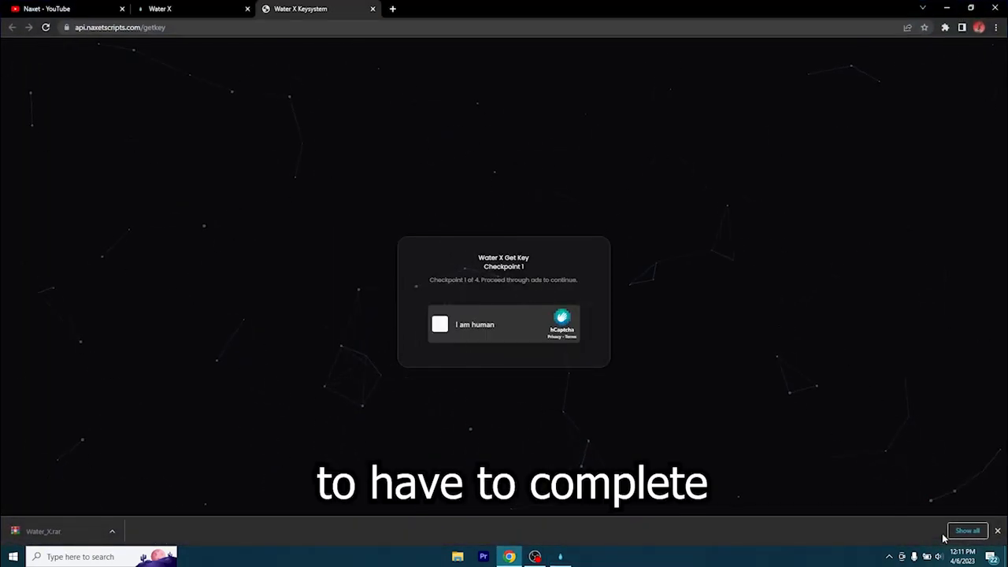
{"action": "left_click", "coordinate": [439, 324]}
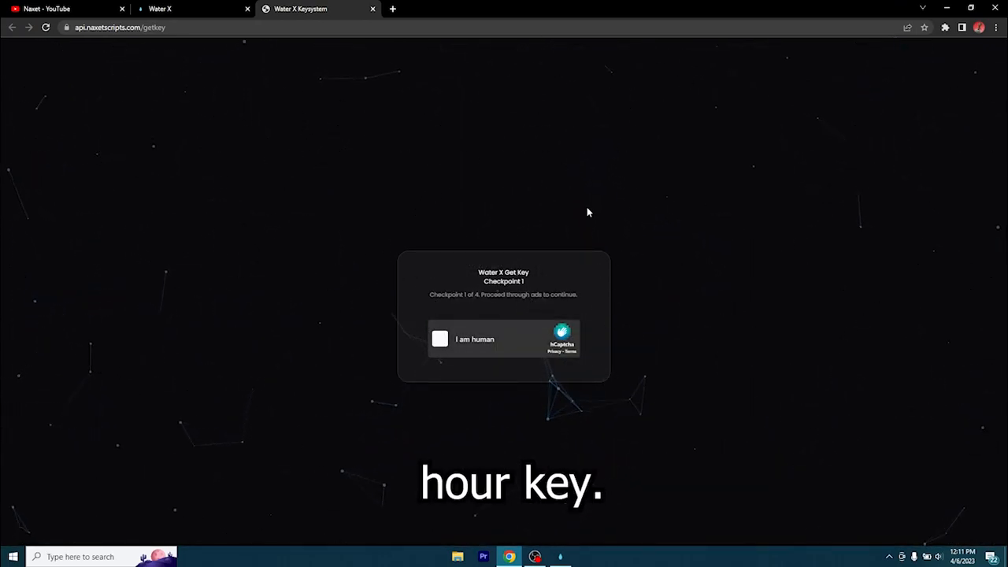
{"action": "left_click", "coordinate": [439, 339]}
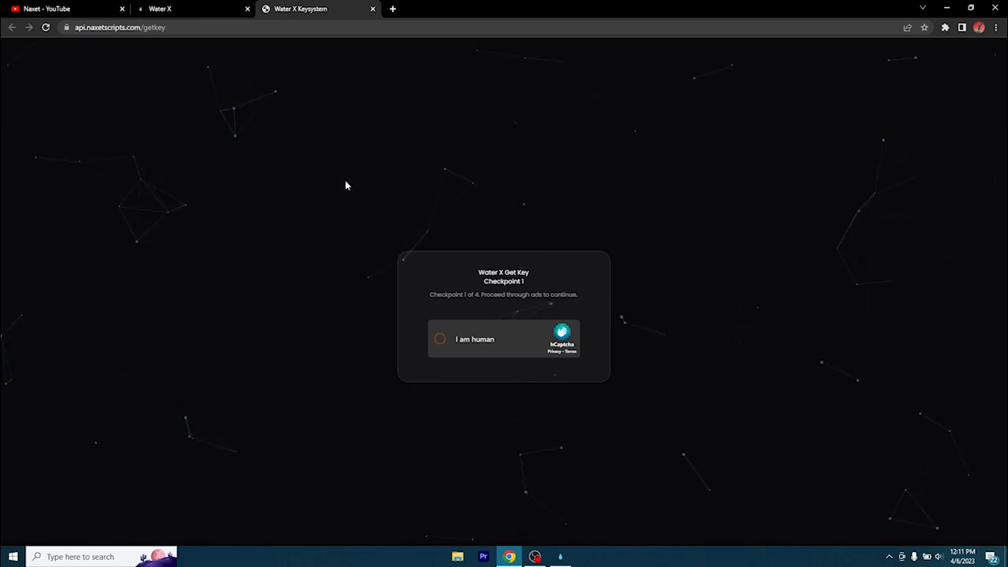
{"action": "left_click", "coordinate": [440, 339]}
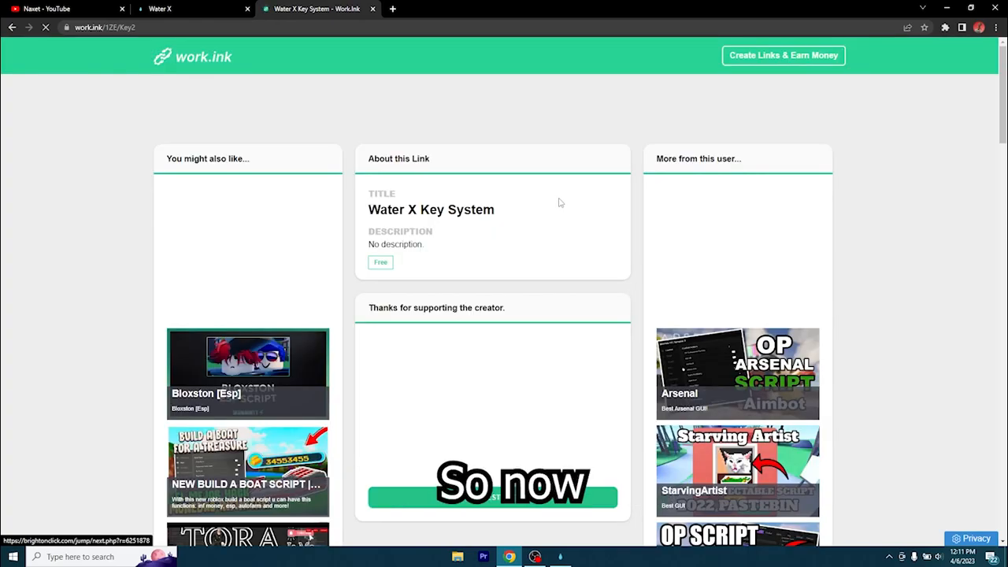
Follow the work.ink link to its destination, closing the ad tab, to reach checkpoint 2.
{"action": "scroll", "scroll_direction": "down", "scroll_amount": 3}
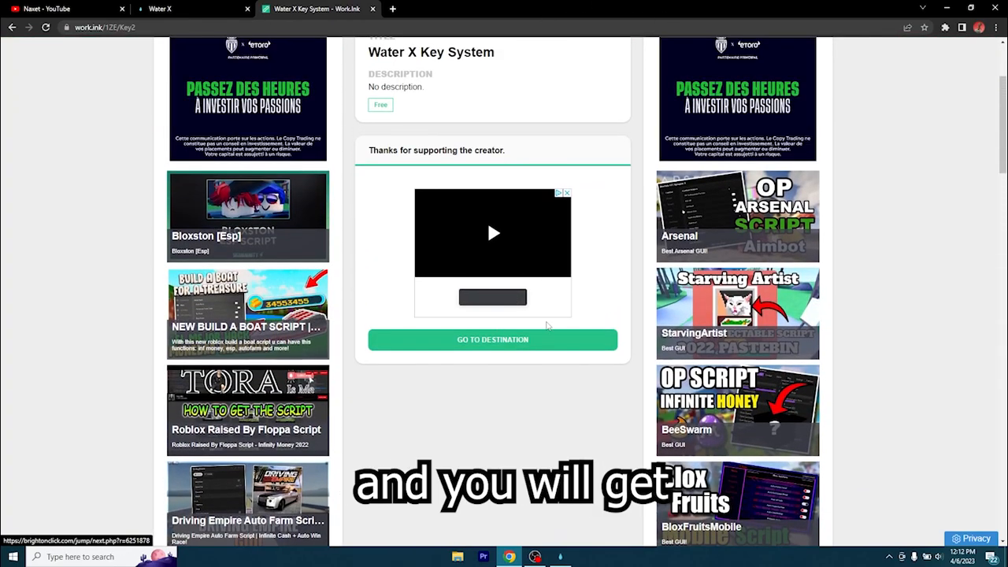
{"action": "left_click", "coordinate": [491, 340]}
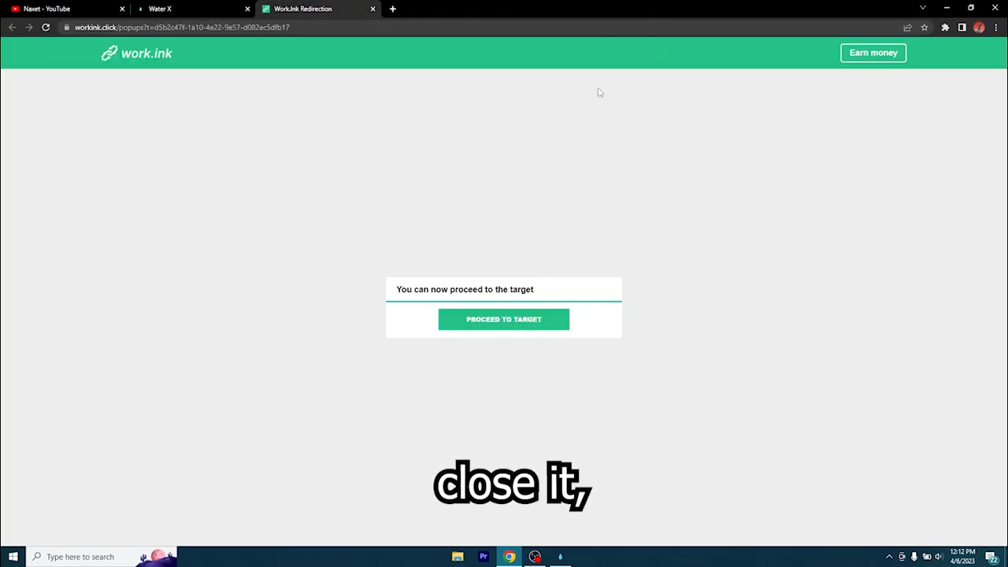
{"action": "left_click", "coordinate": [504, 318]}
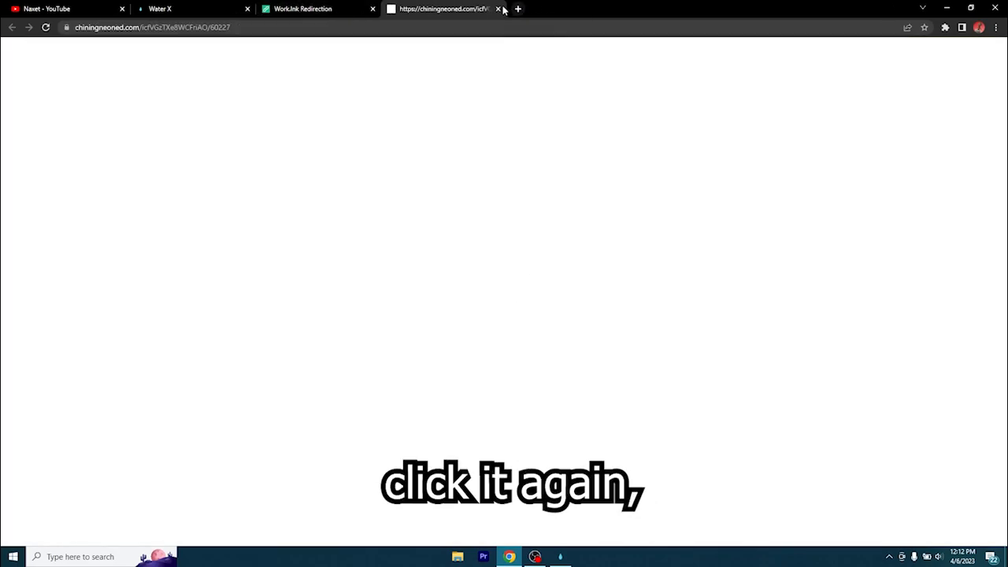
{"action": "left_click", "coordinate": [498, 9]}
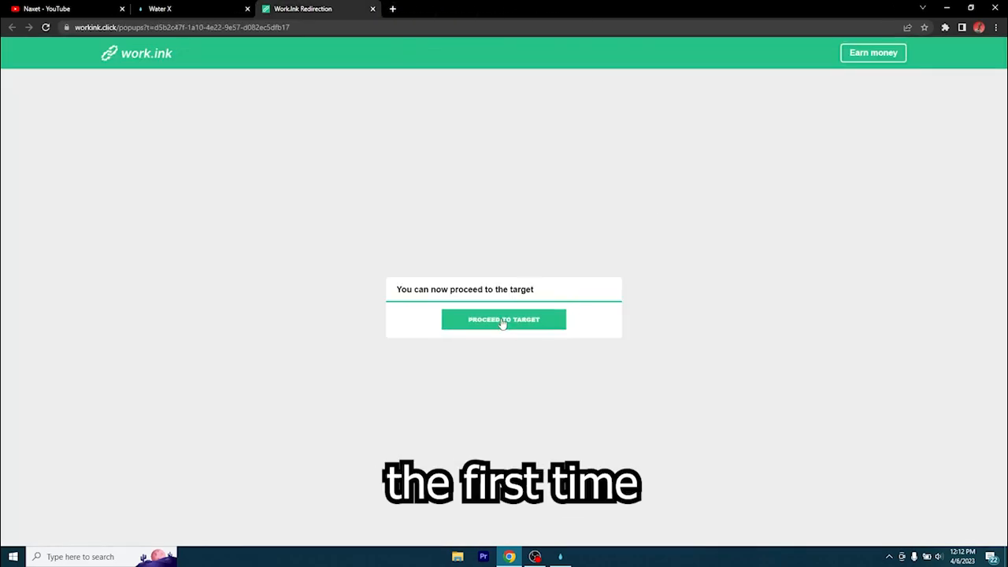
{"action": "left_click", "coordinate": [504, 318]}
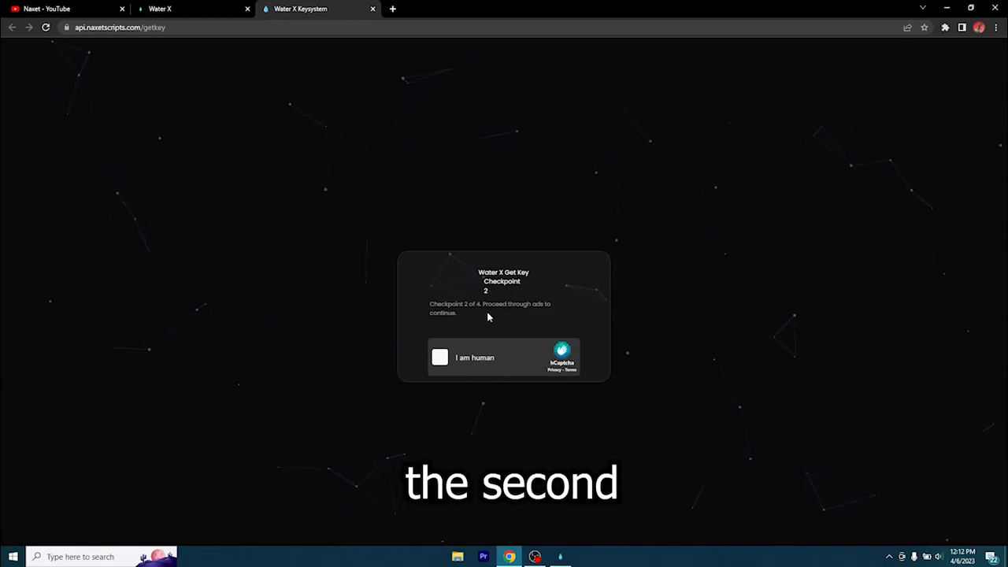
Tick checkpoint 2's 'I am human' box to be sent to Linkvertise.
{"action": "left_click", "coordinate": [440, 358]}
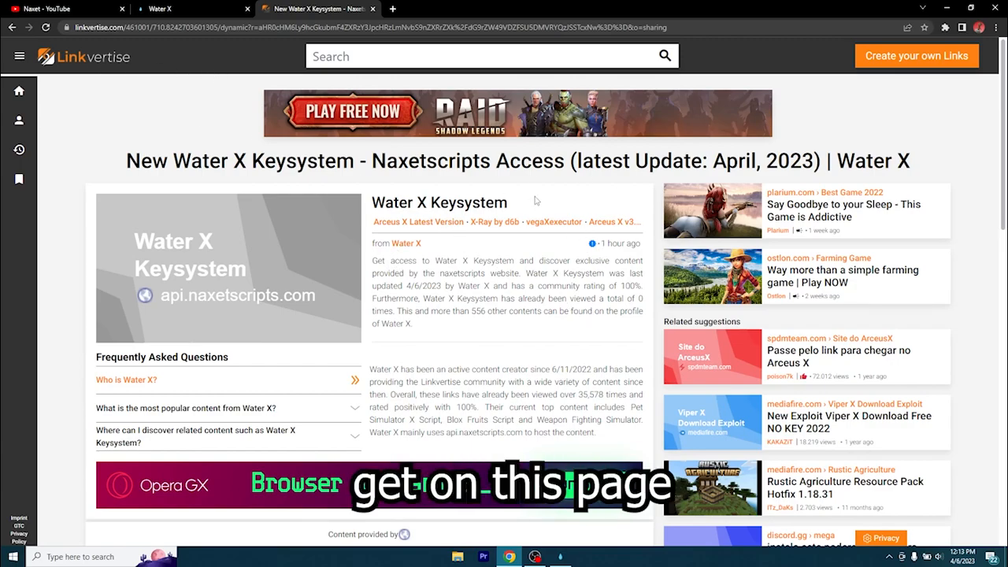
Verify the image captcha, pass checkpoint 4's human check and take Free Access to the key.
{"action": "scroll", "scroll_direction": "down", "scroll_amount": 3}
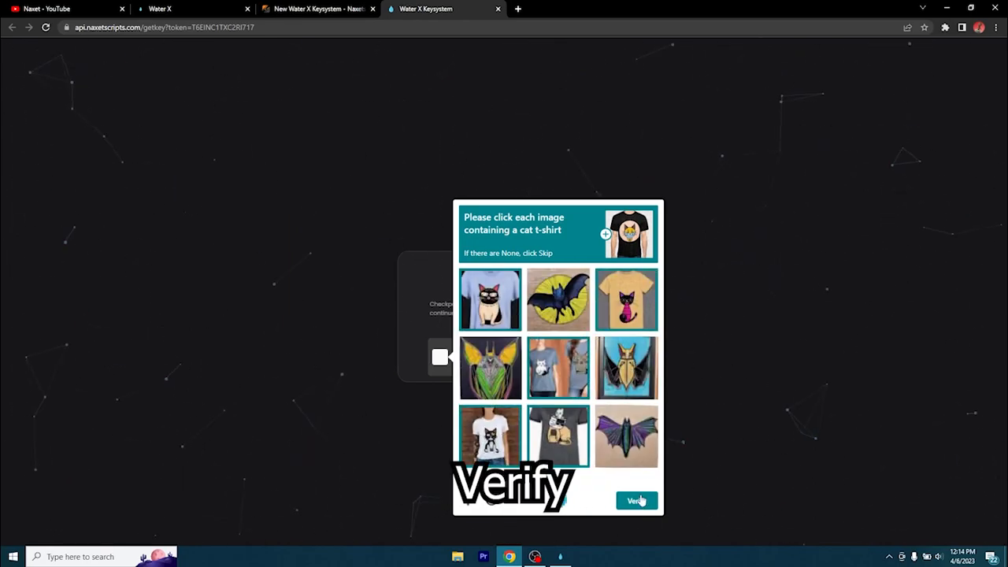
{"action": "left_click", "coordinate": [636, 501]}
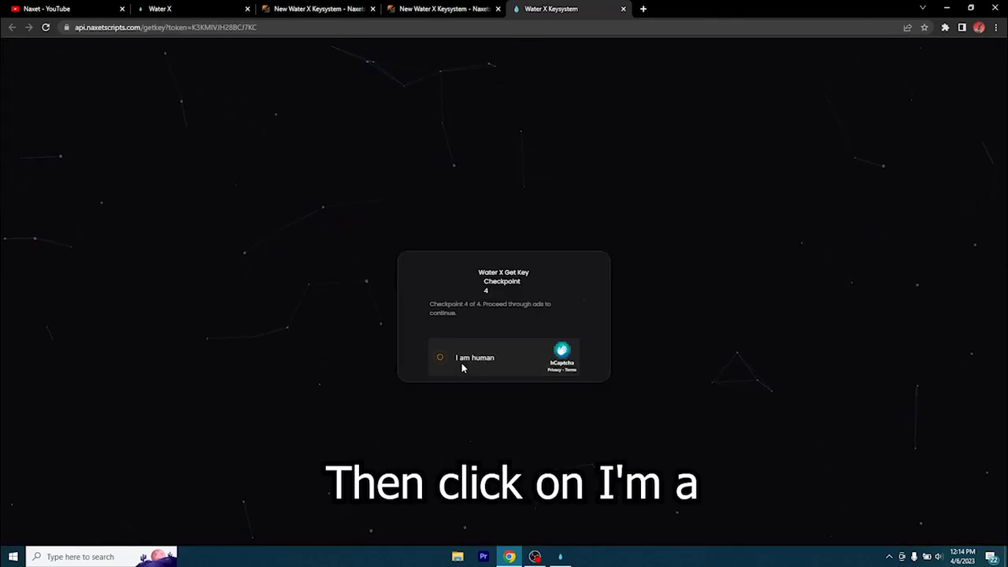
{"action": "left_click", "coordinate": [440, 357]}
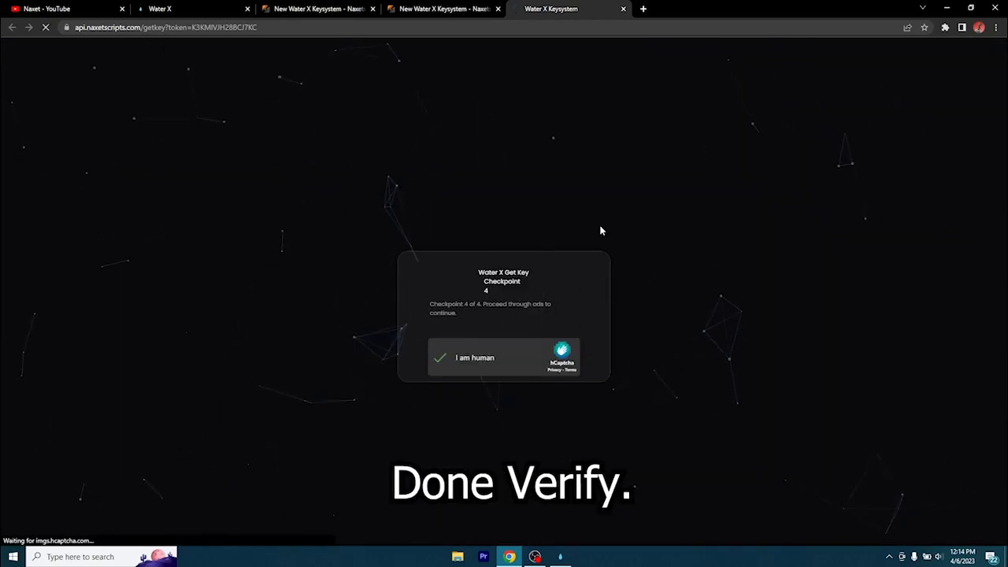
{"action": "left_click", "coordinate": [441, 357]}
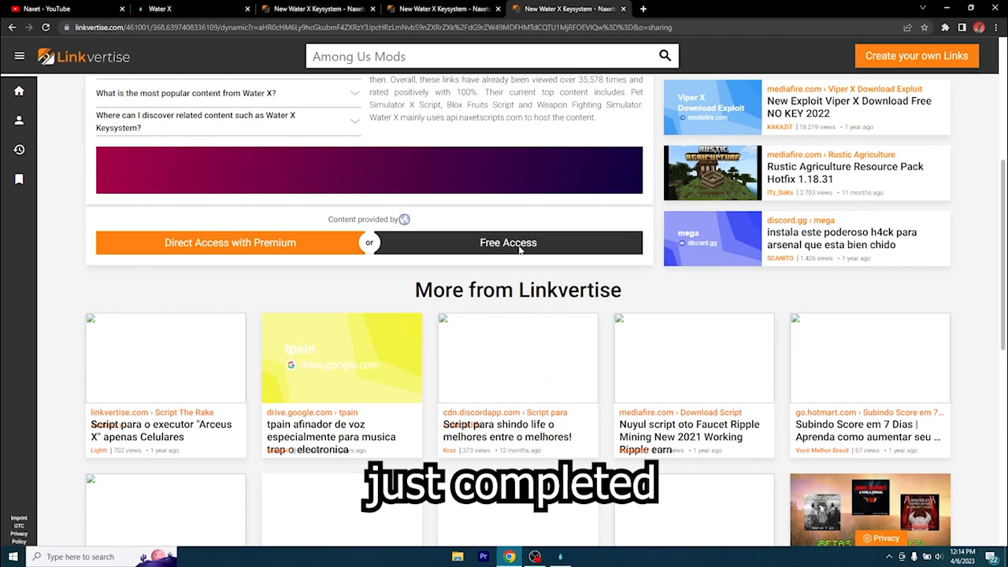
{"action": "left_click", "coordinate": [507, 242]}
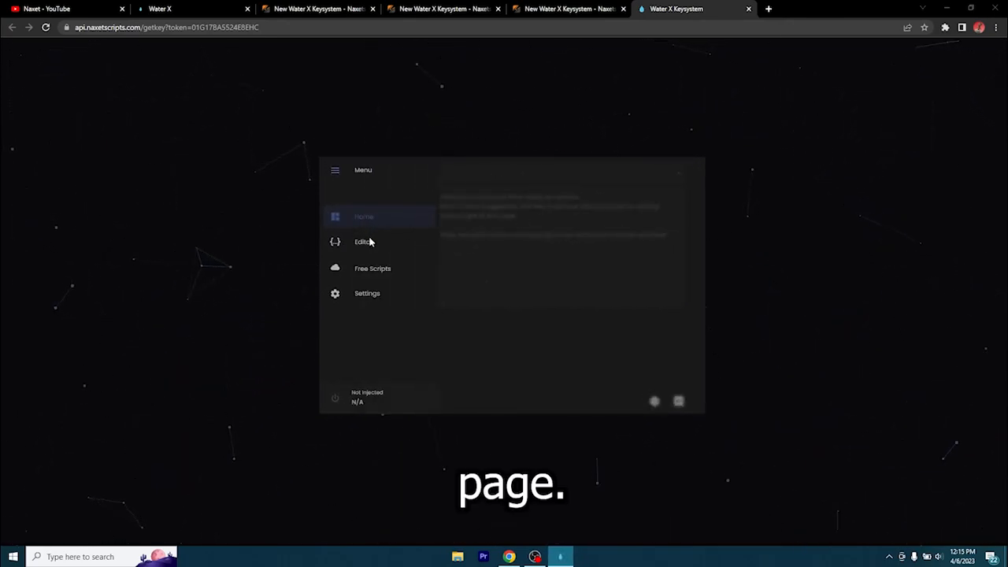
In Water X Settings, toggle the UI Opacity switch on and off again.
{"action": "left_click", "coordinate": [362, 242]}
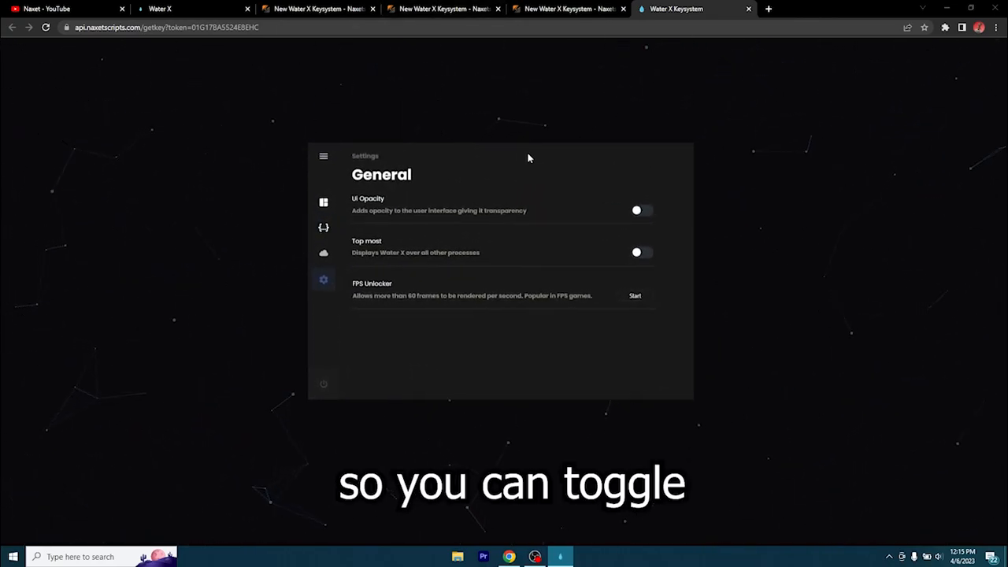
{"action": "left_click", "coordinate": [637, 211]}
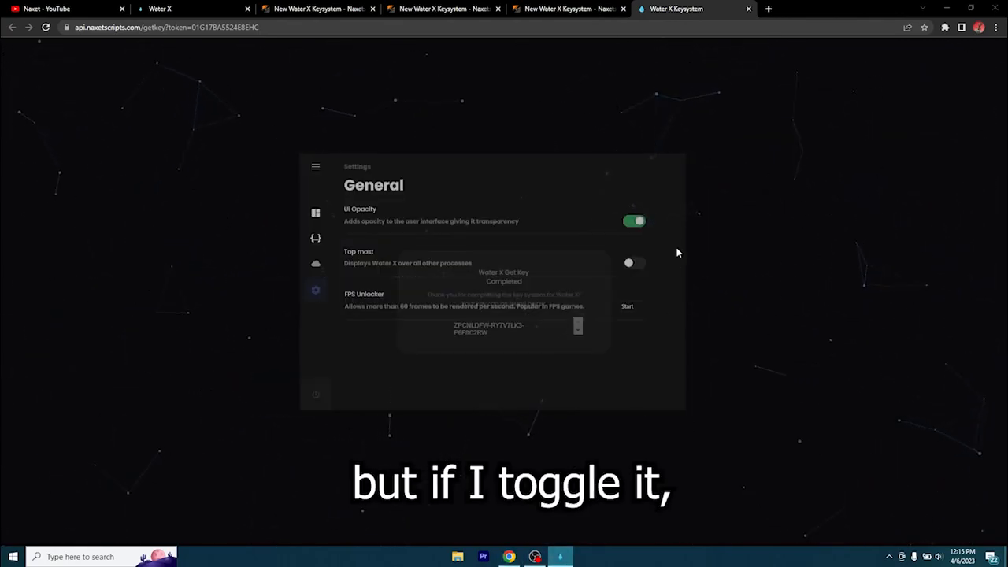
{"action": "left_click", "coordinate": [633, 262]}
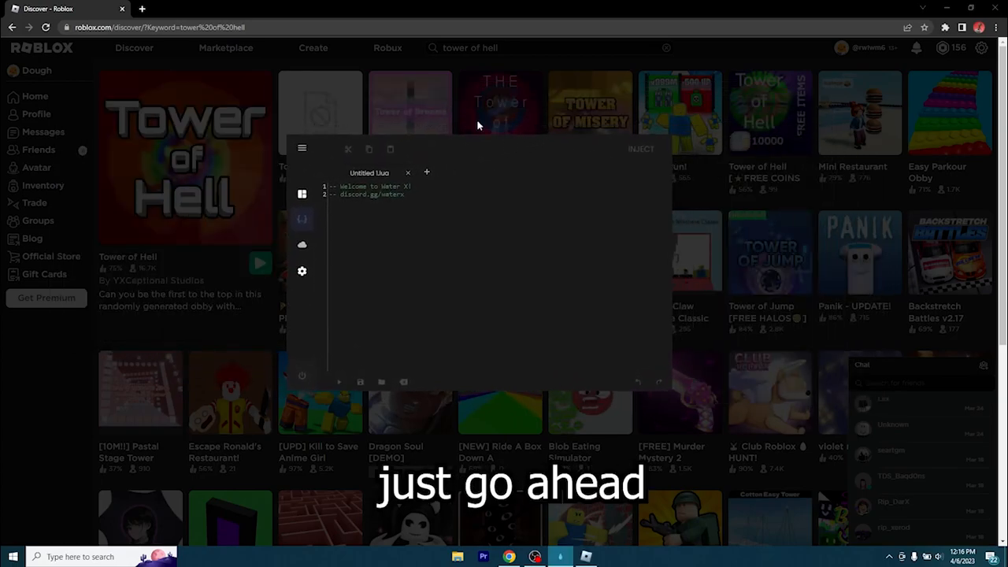
Reach the Naxet free scripts website from Water X's menu and close the unwanted ad tab.
{"action": "left_click", "coordinate": [303, 148]}
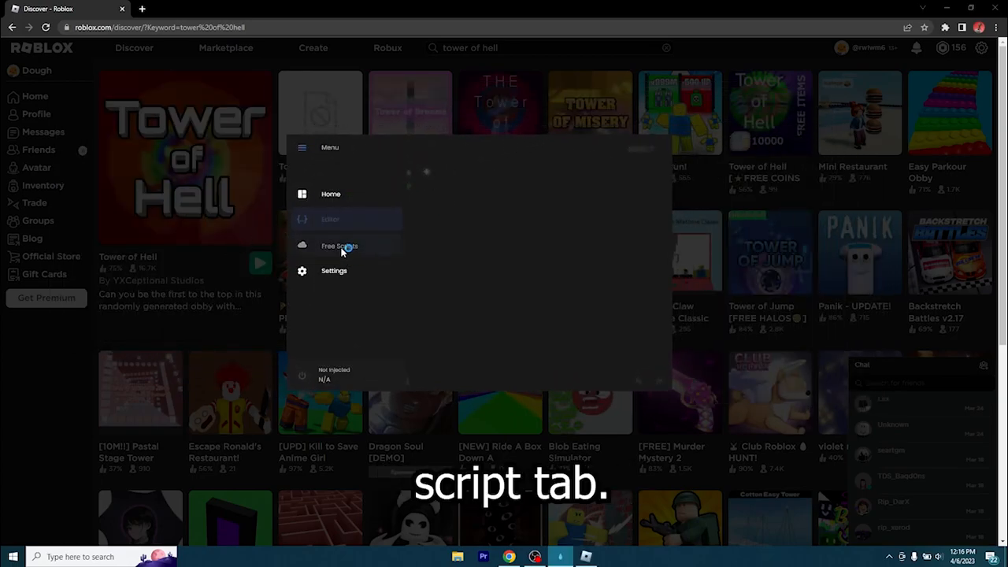
{"action": "left_click", "coordinate": [340, 246]}
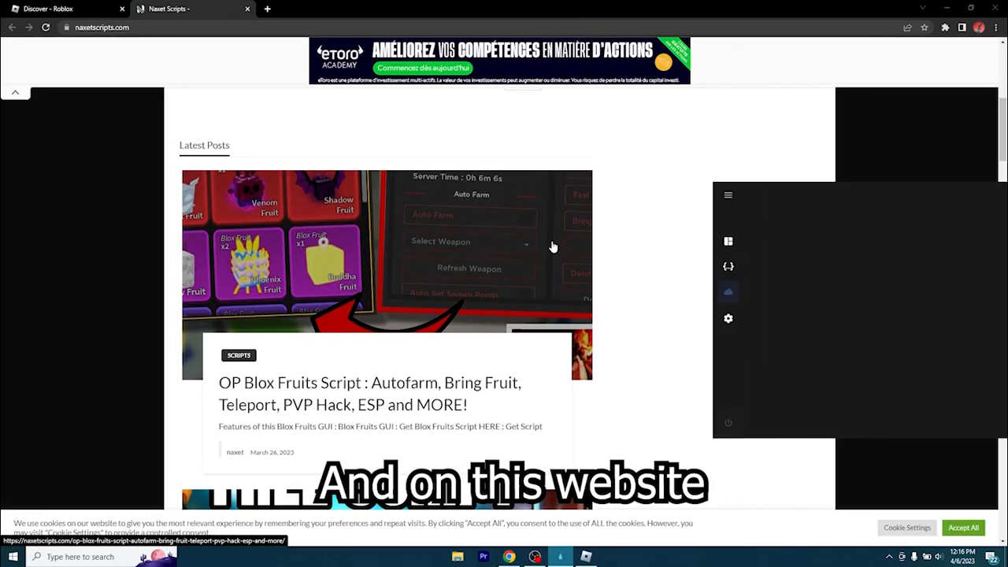
{"action": "scroll", "scroll_direction": "down", "scroll_amount": 3}
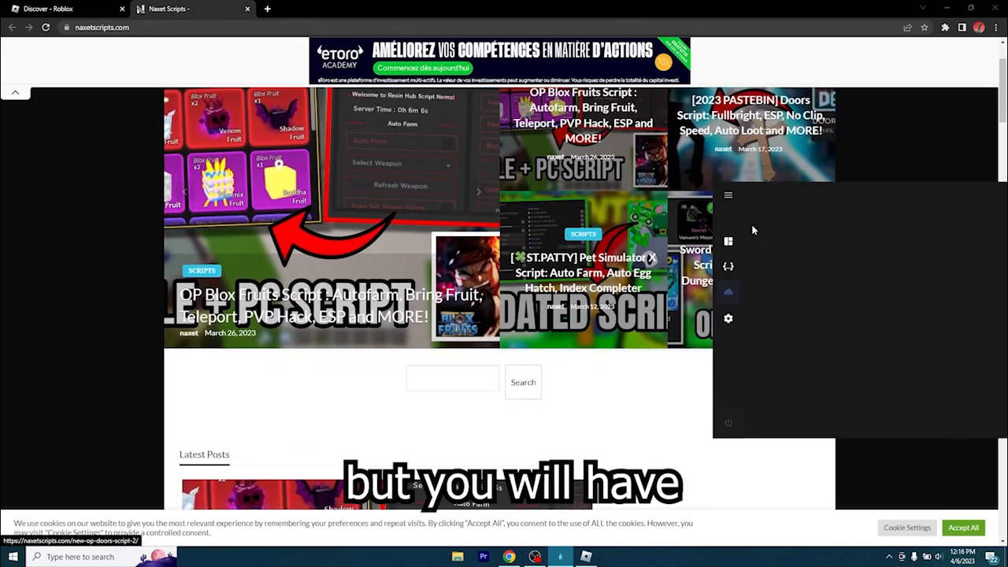
{"action": "scroll", "scroll_direction": "down", "scroll_amount": 3}
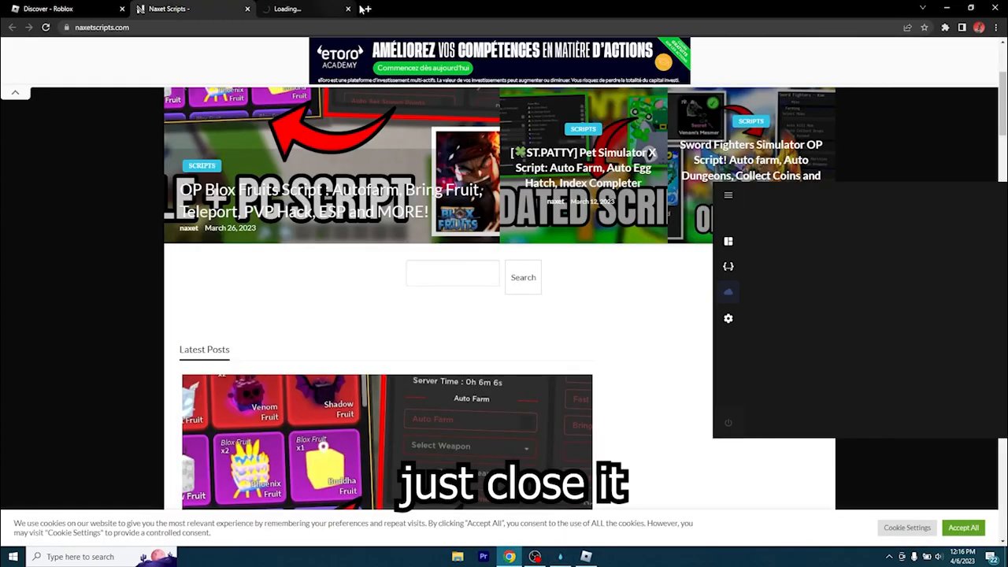
{"action": "left_click", "coordinate": [452, 273]}
{"action": "type", "text": "jailbreak"}
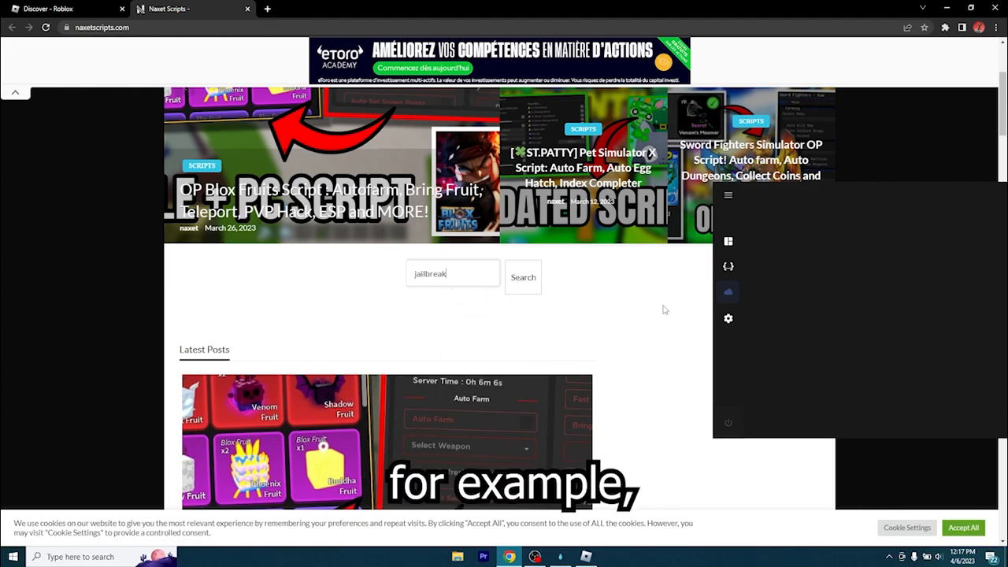
Search the site for 'jailbreak' and open a Jailbreak script post from the results.
{"action": "left_click", "coordinate": [523, 277]}
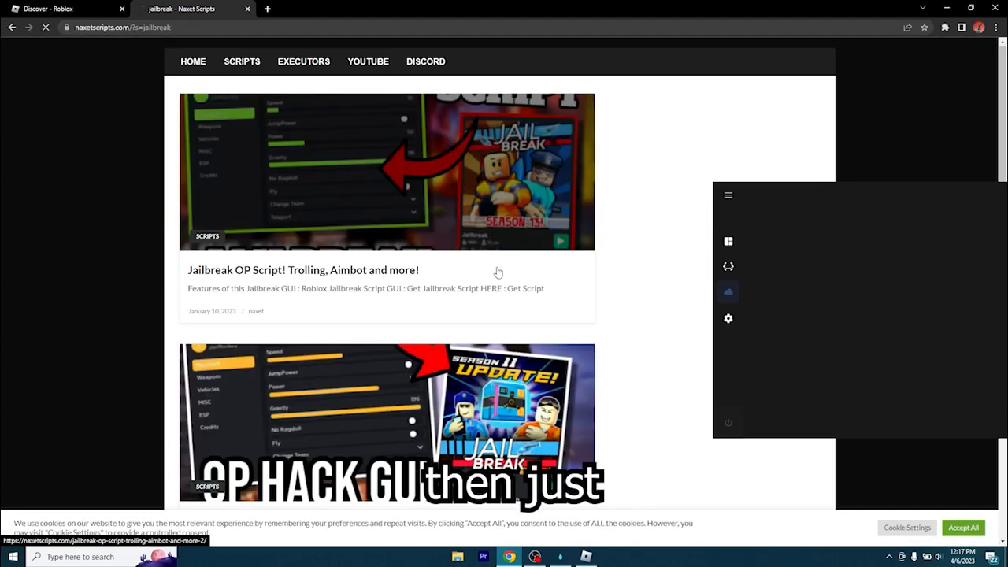
{"action": "scroll", "scroll_direction": "down", "scroll_amount": 3}
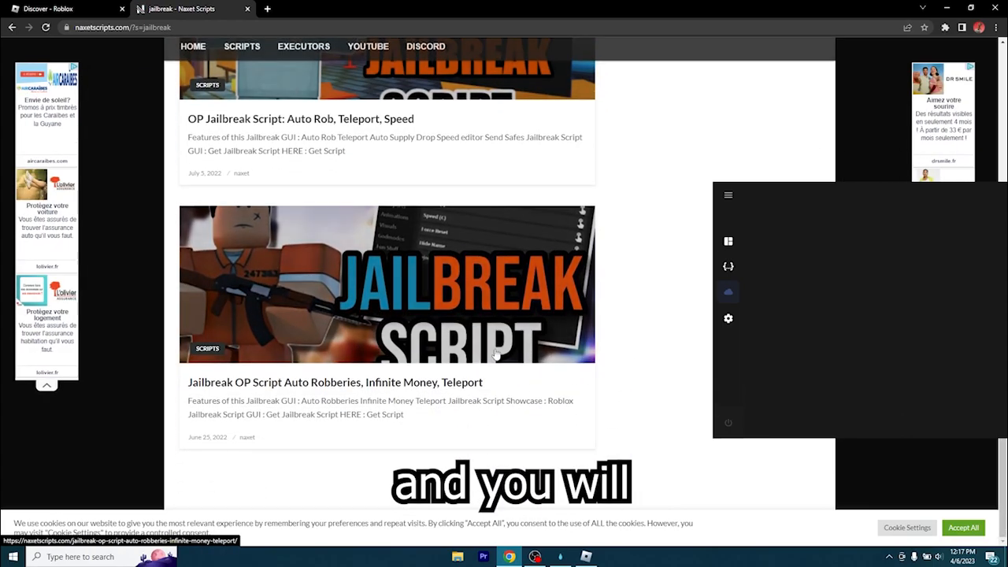
{"action": "left_click", "coordinate": [63, 10]}
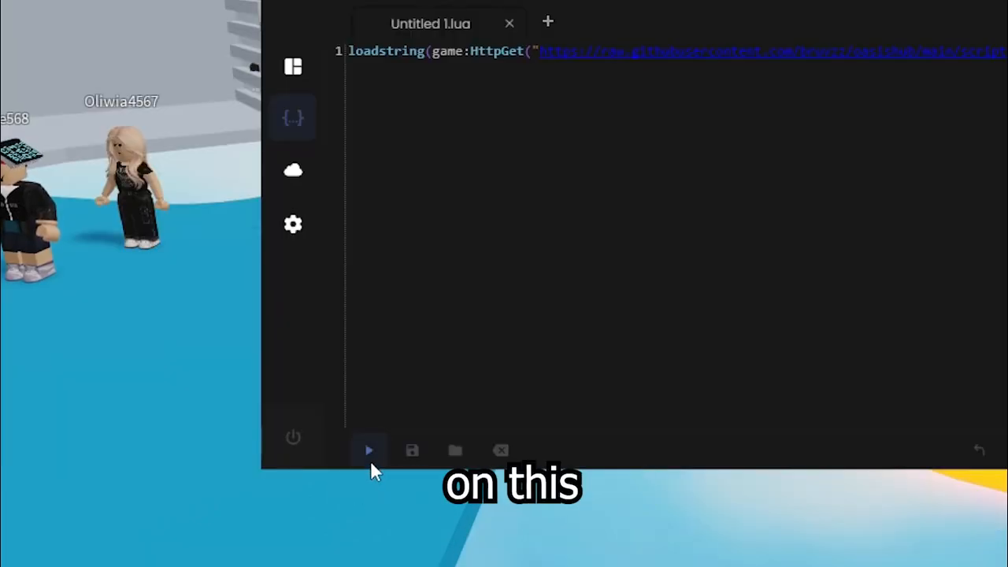
{"action": "mouse_move", "coordinate": [368, 450]}
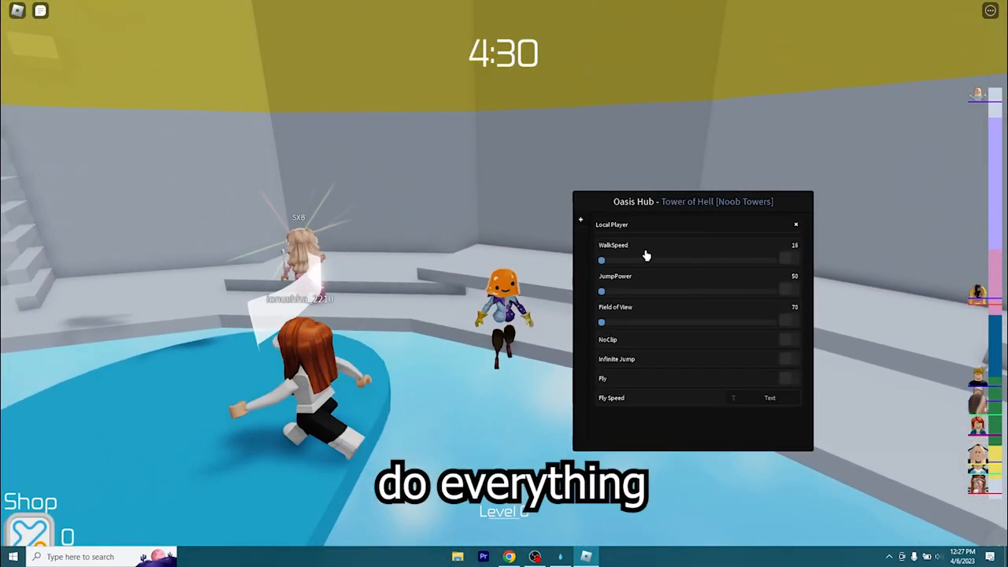
Raise the WalkSpeed value with the Oasis Hub slider in Tower of Hell.
{"action": "left_click_drag", "start_coordinate": [602, 260], "coordinate": [674, 260]}
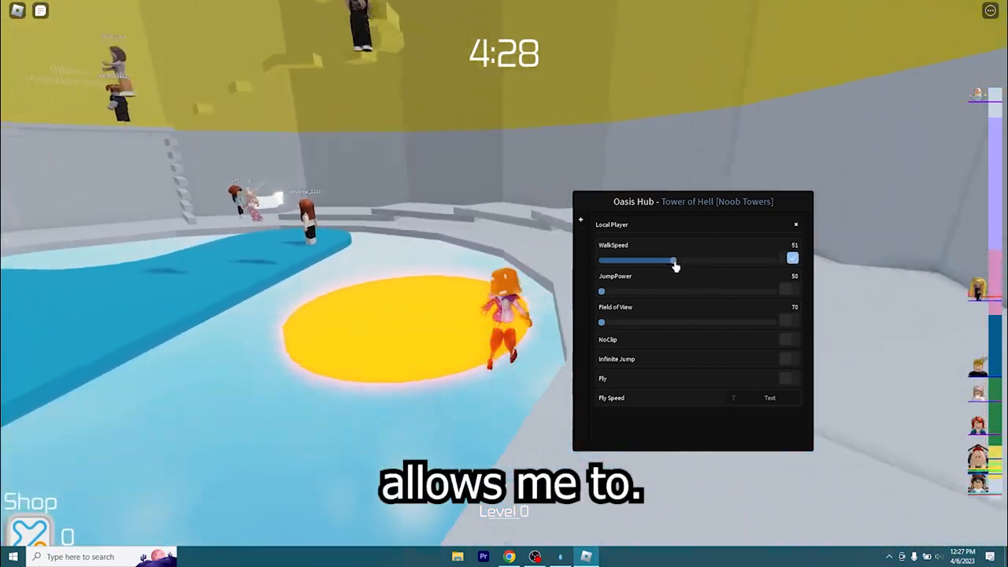